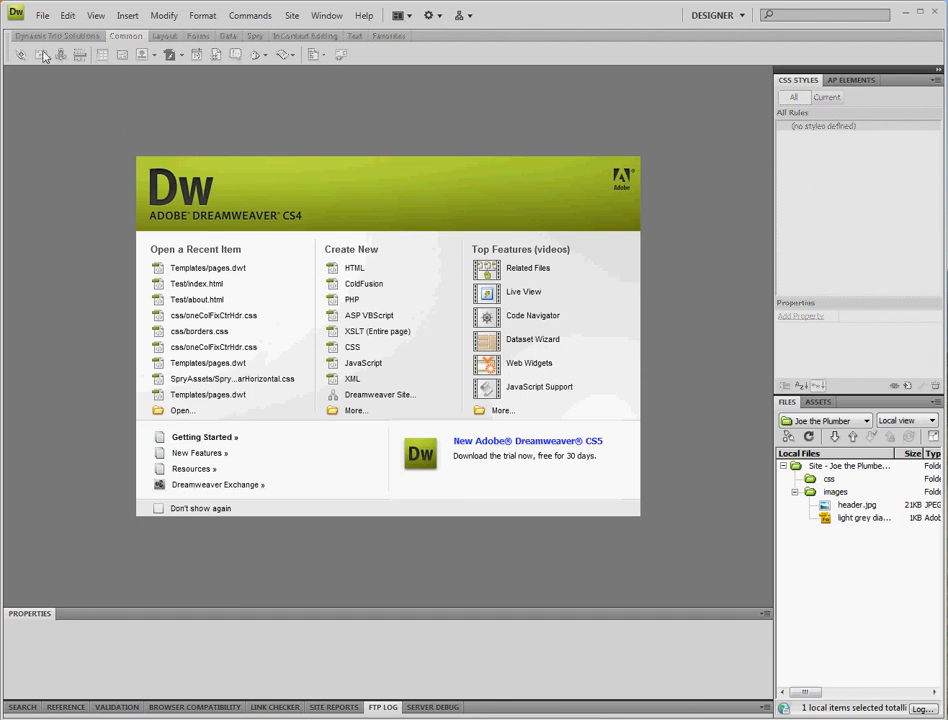
mouse_move(42, 14)
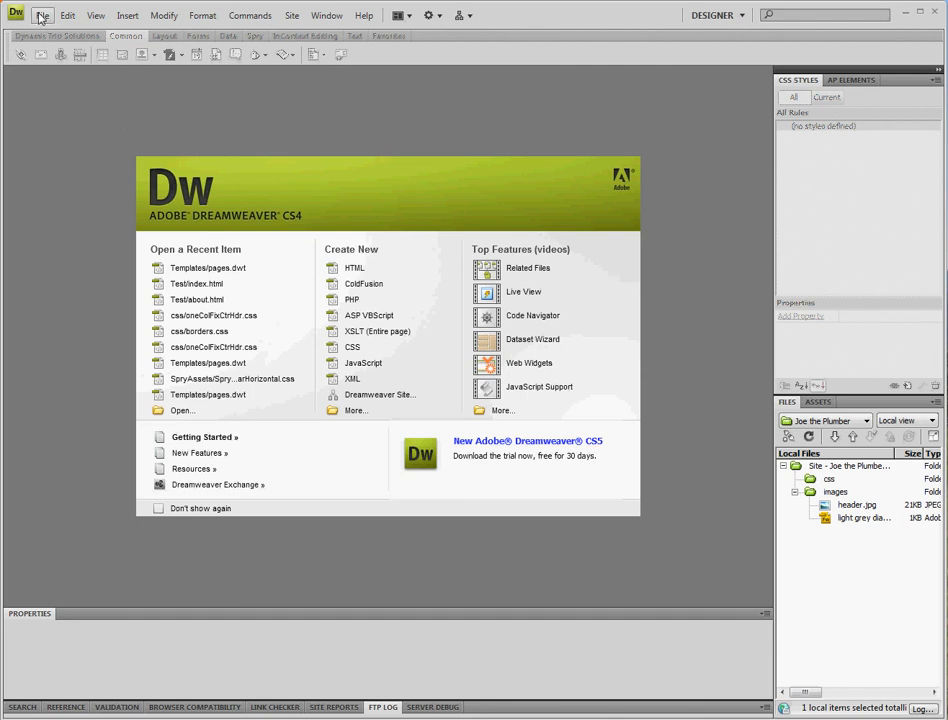
Step: Choose a blank HTML template with the '1 column fixed, centered, header and footer' layout
click(40, 16)
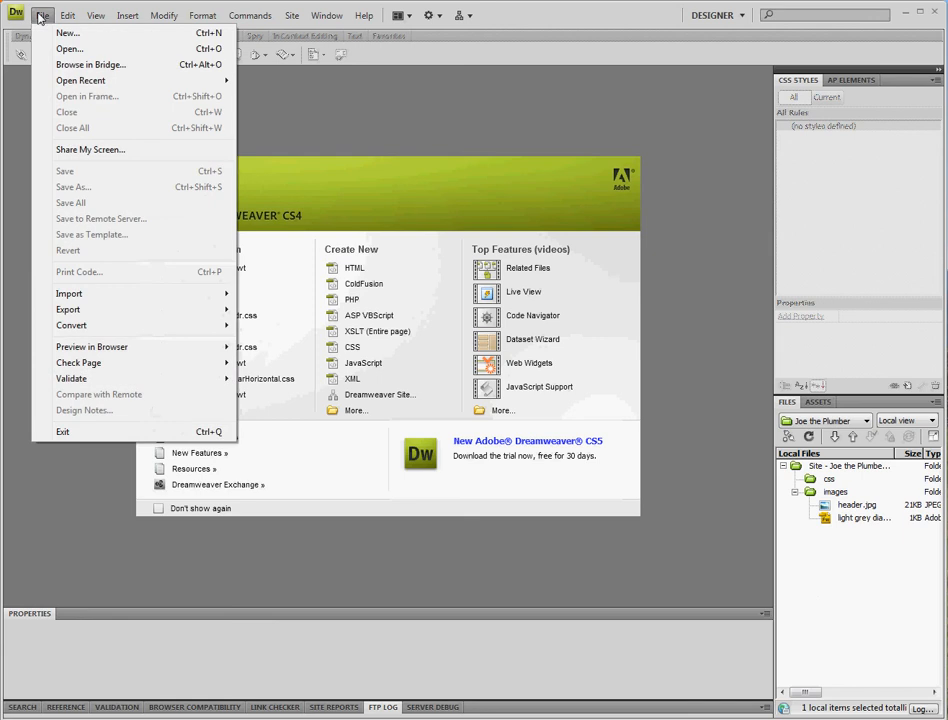
click(68, 32)
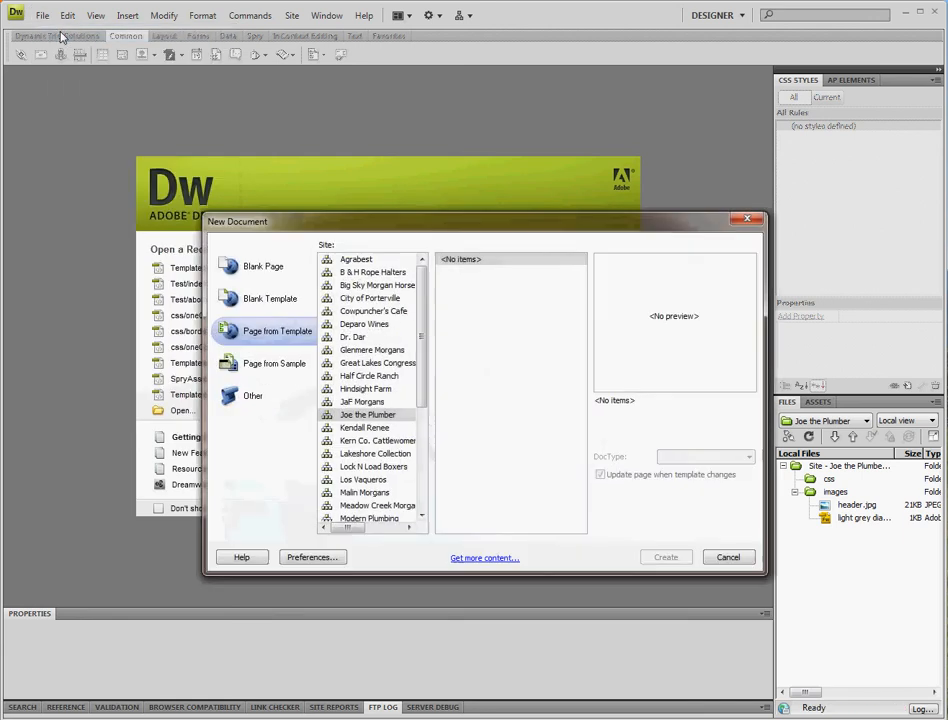
click(268, 298)
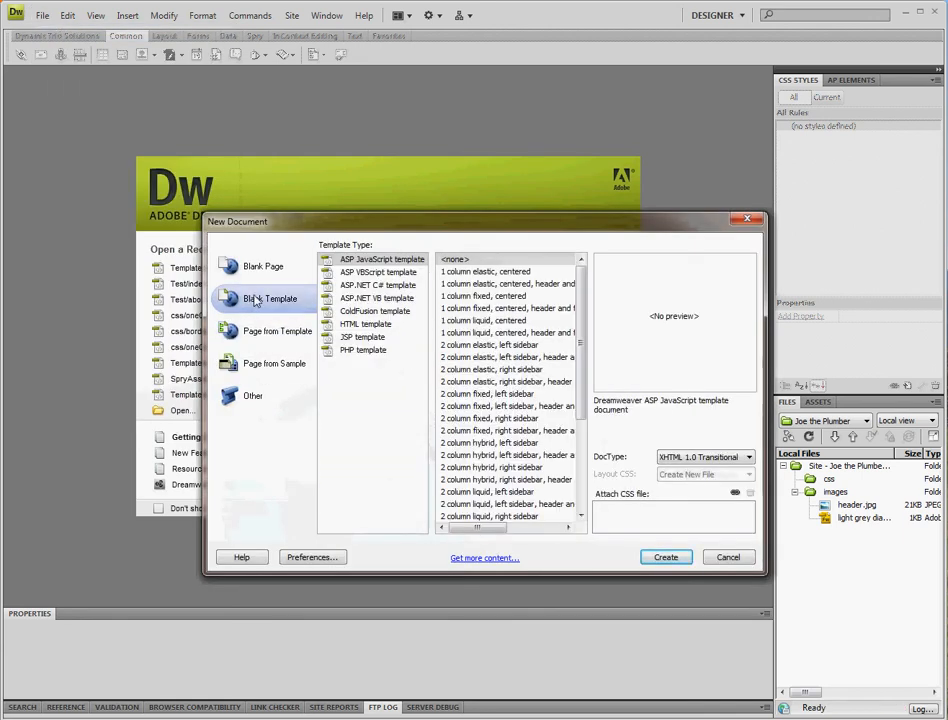
click(364, 324)
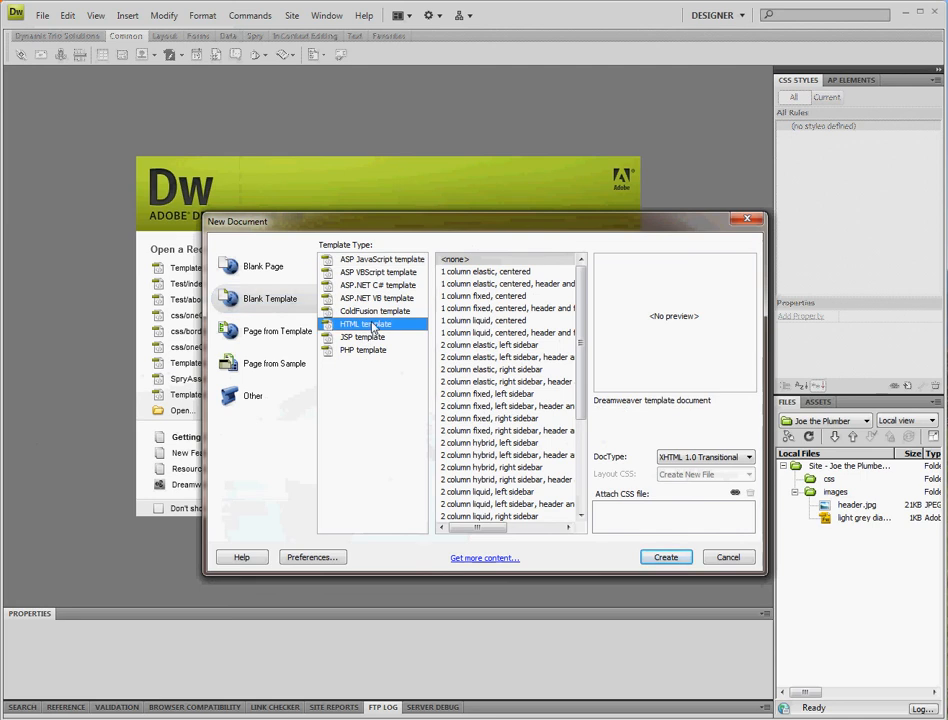
click(504, 308)
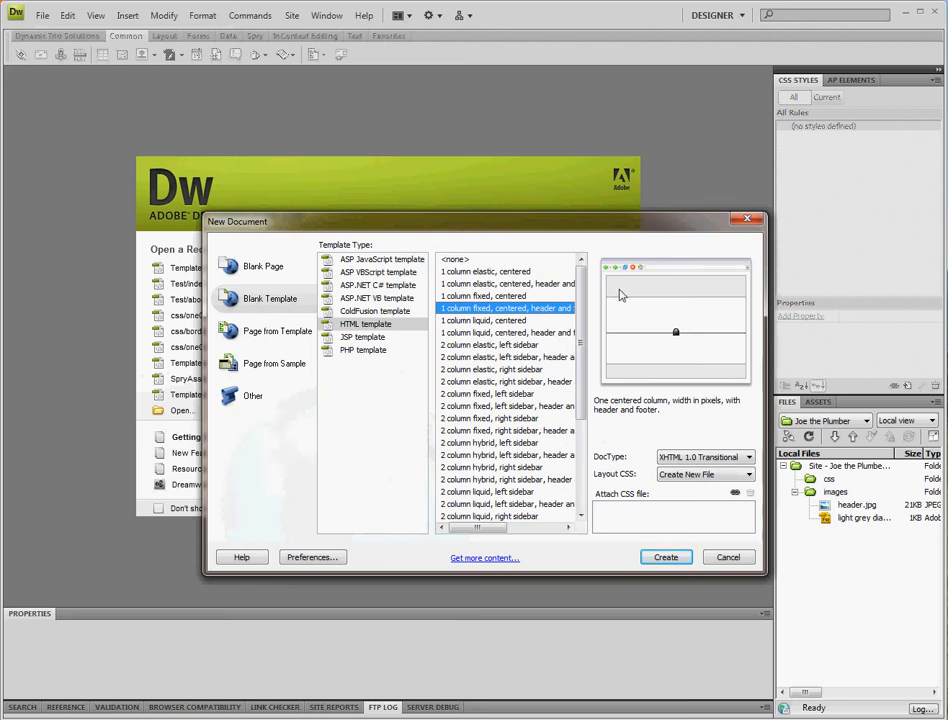
mouse_move(624, 336)
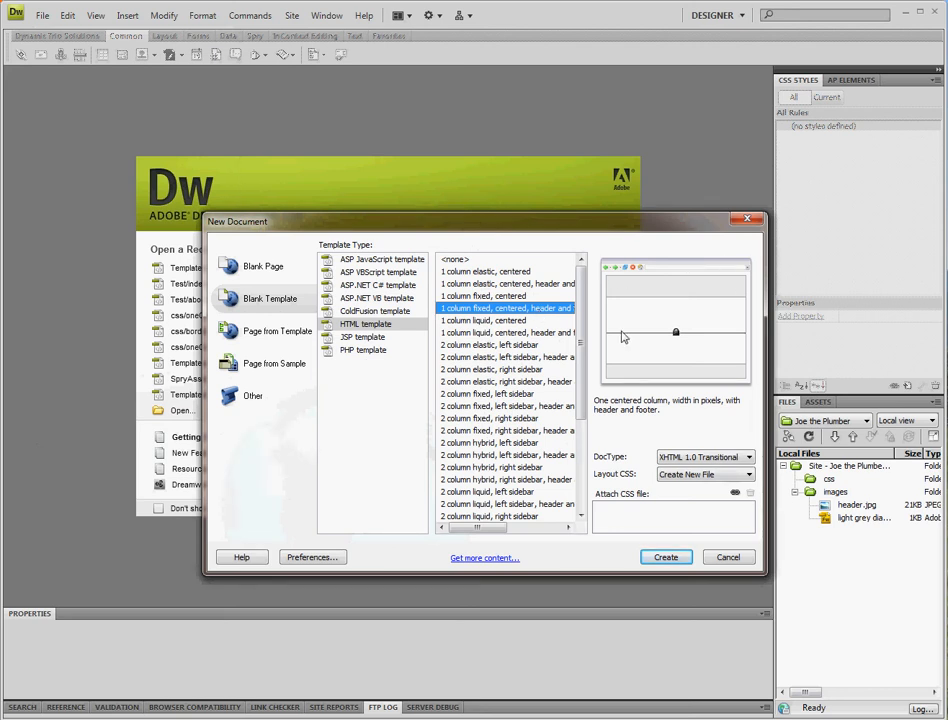
mouse_move(718, 358)
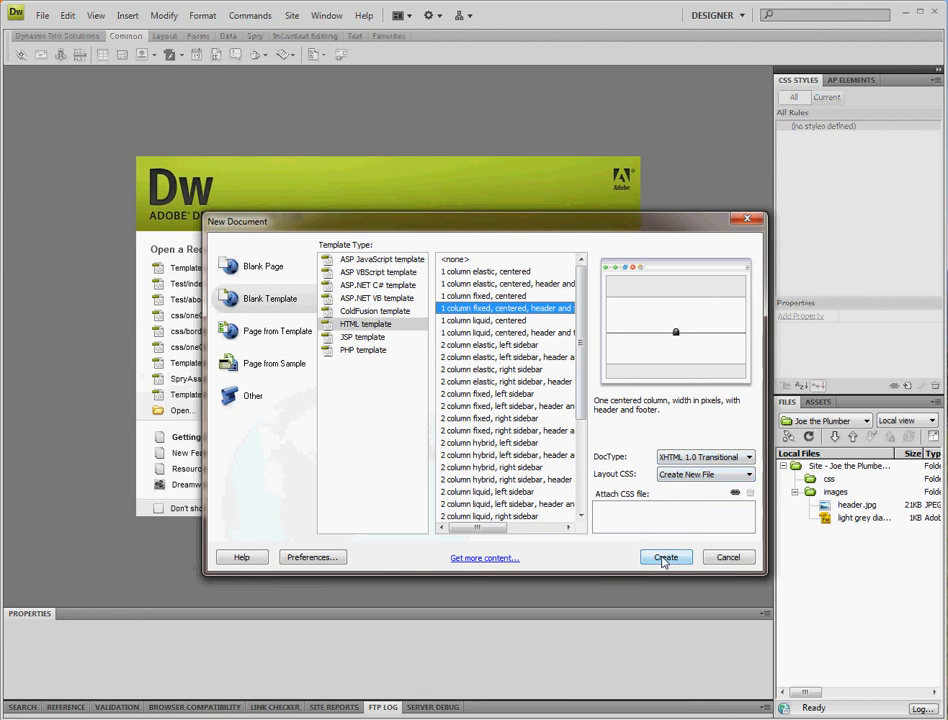
Step: Create the template page and save its layout stylesheet into the site's css folder
click(664, 556)
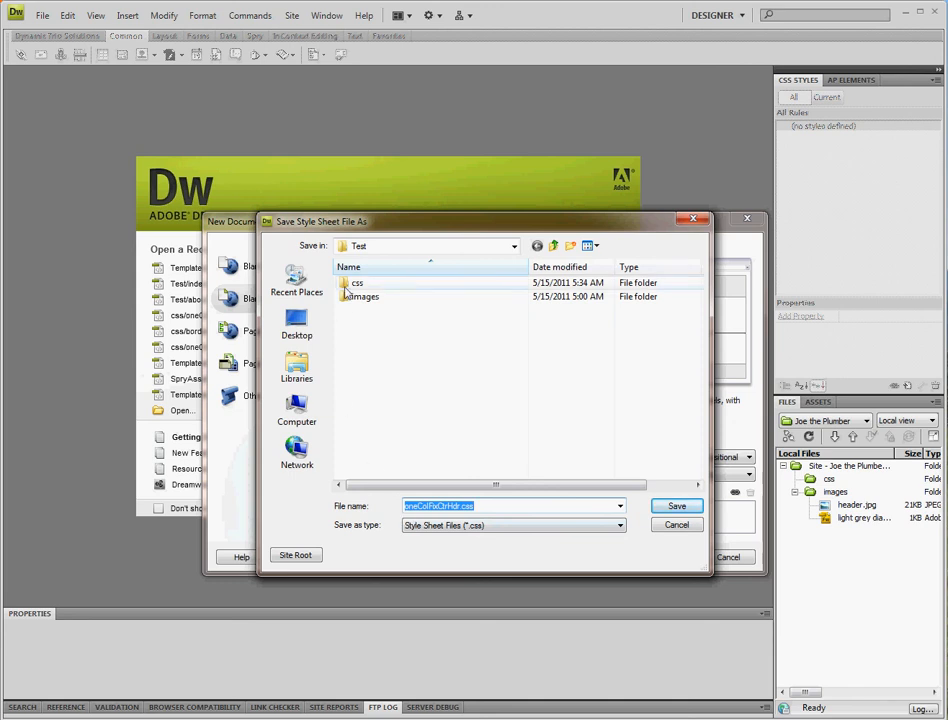
double_click(356, 284)
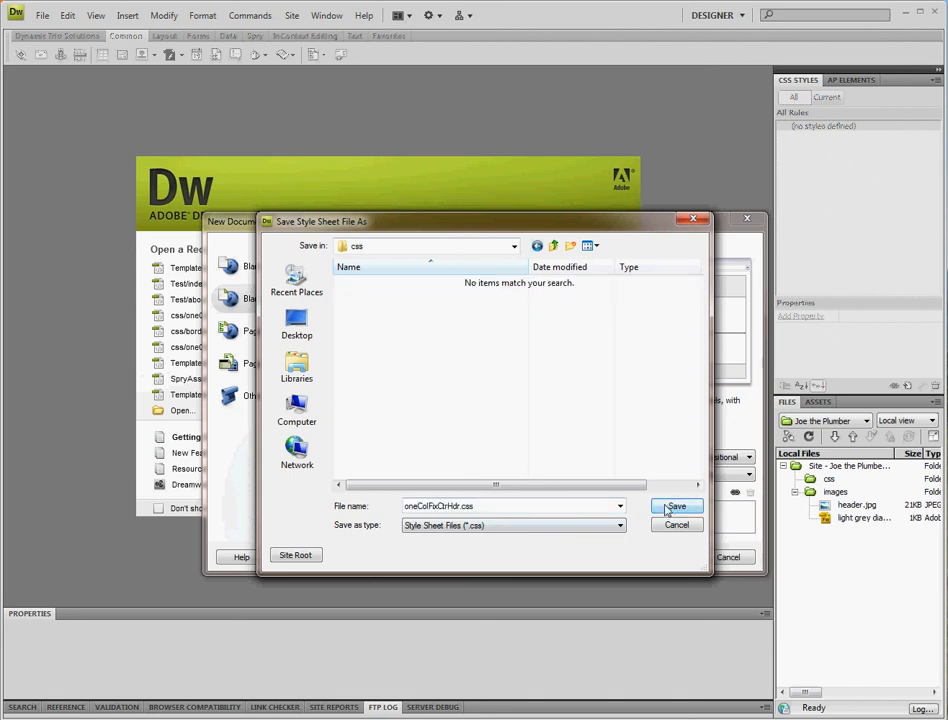
click(676, 506)
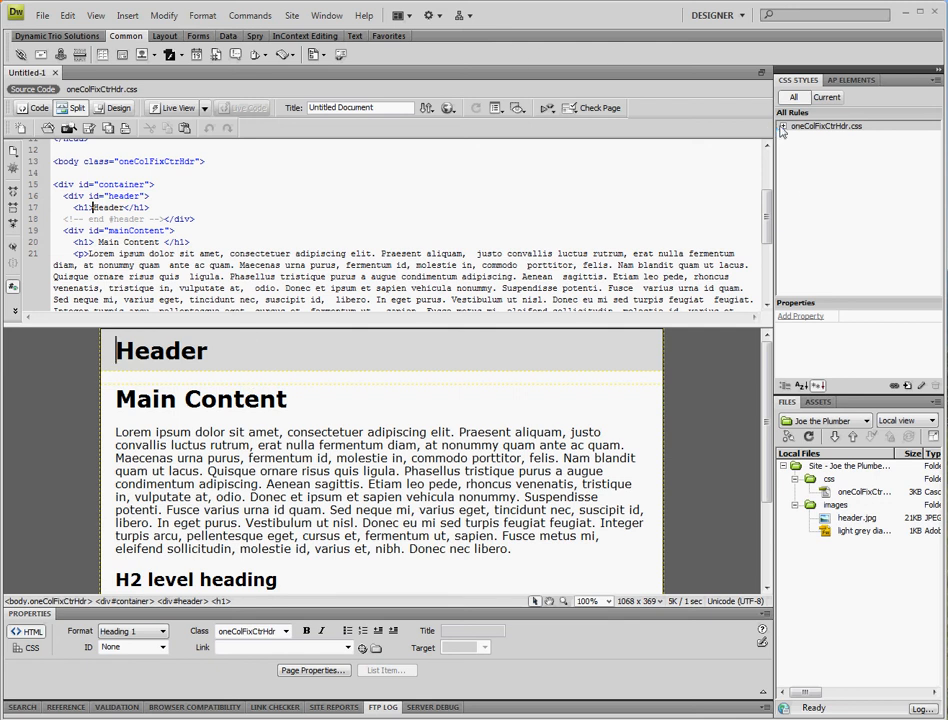
Step: Change the document title from Untitled Document to Joe the Plumber
click(784, 124)
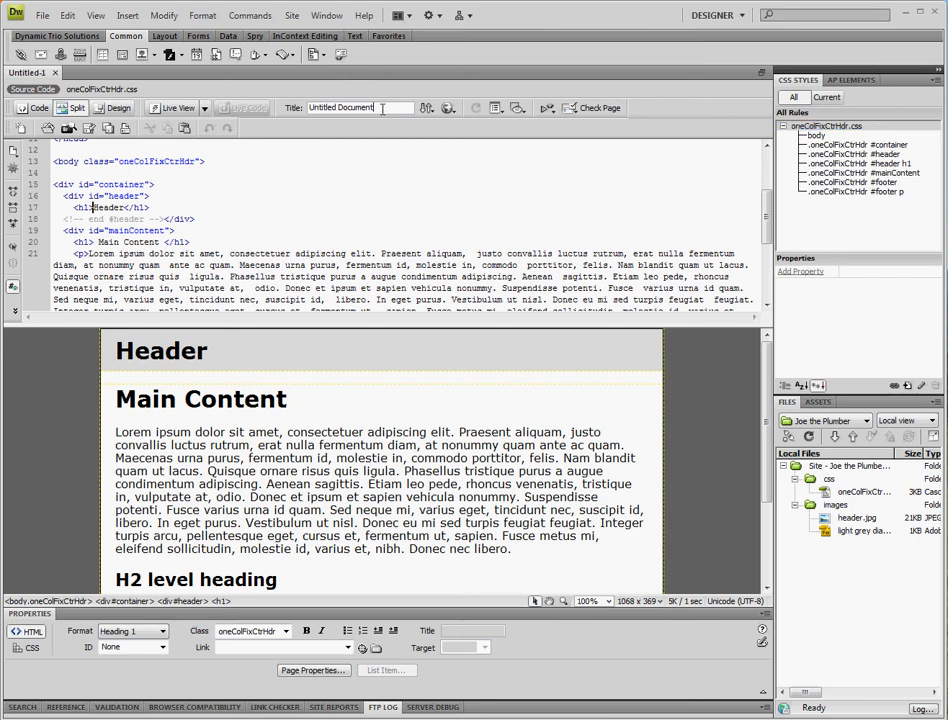
text(Joe the Plumber)
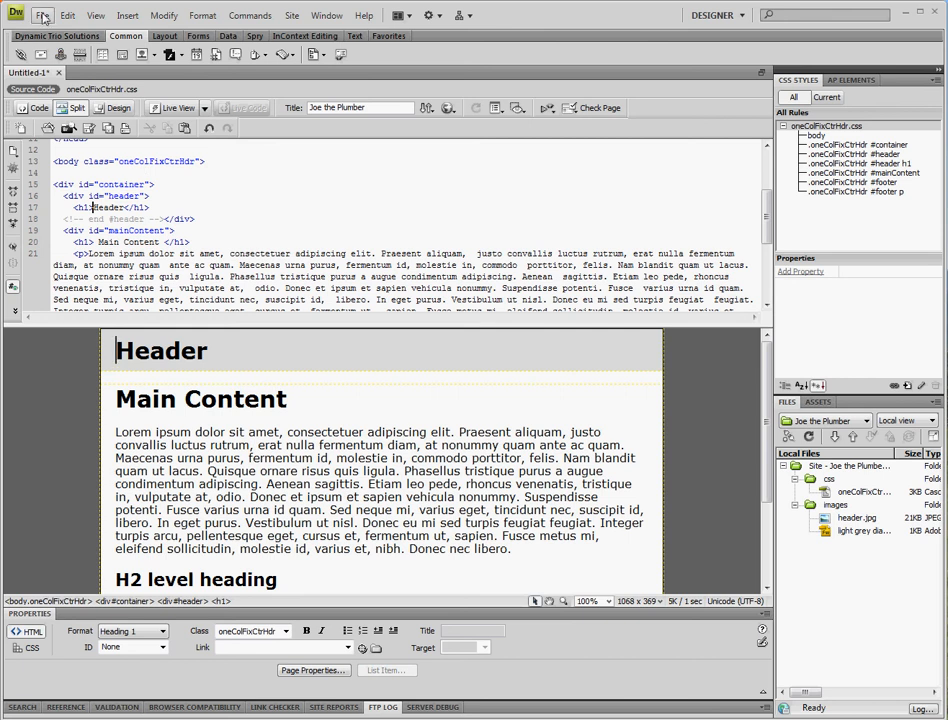
Step: Save the page as a template named pages, producing Templates/pages.dwt
click(42, 16)
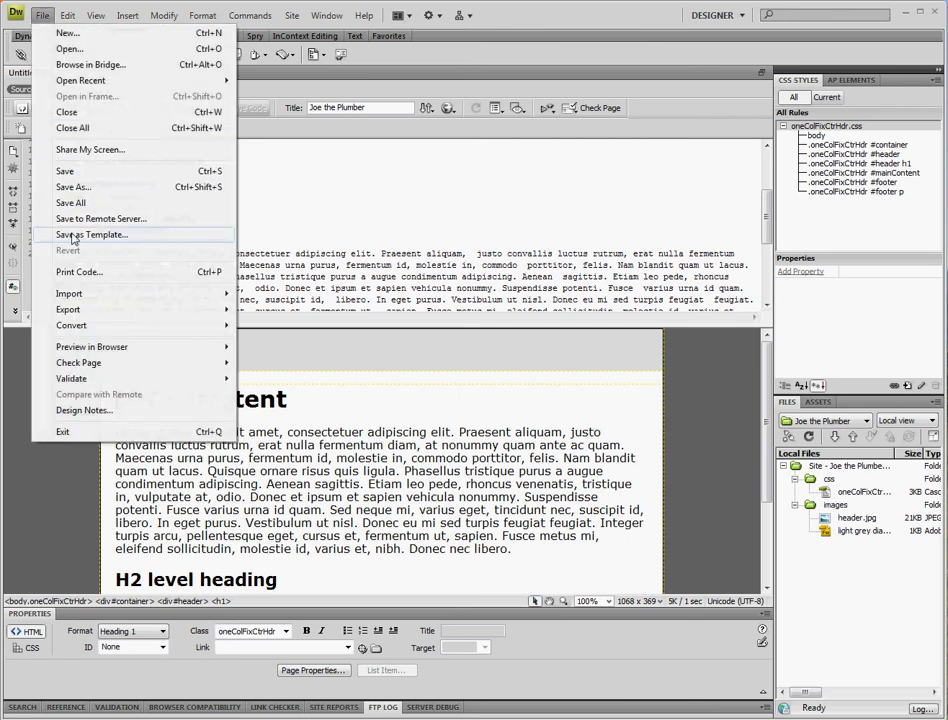
click(92, 234)
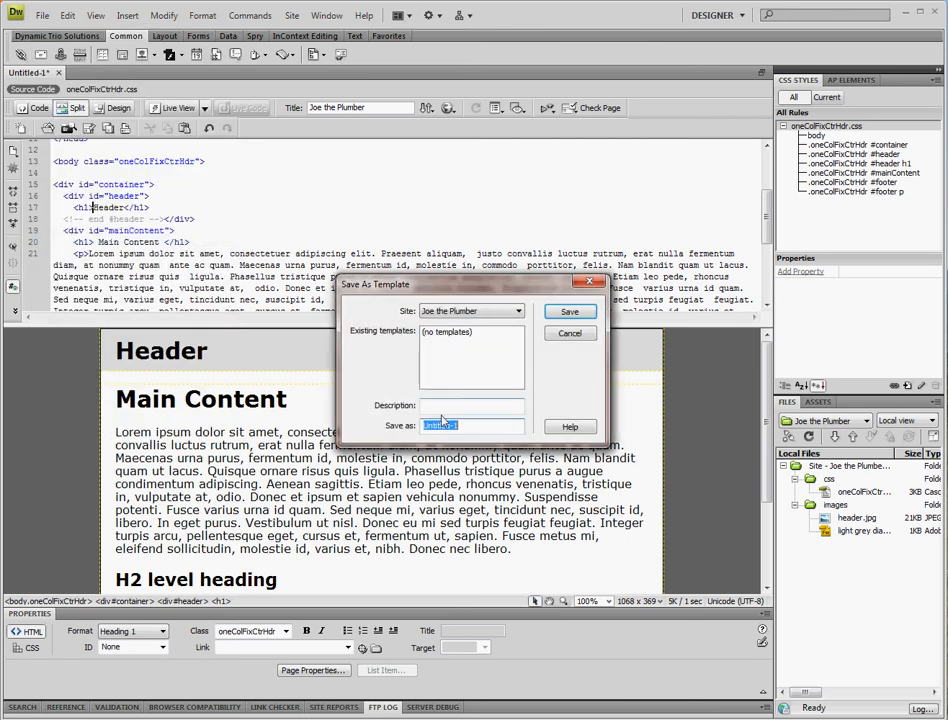
text(pages)
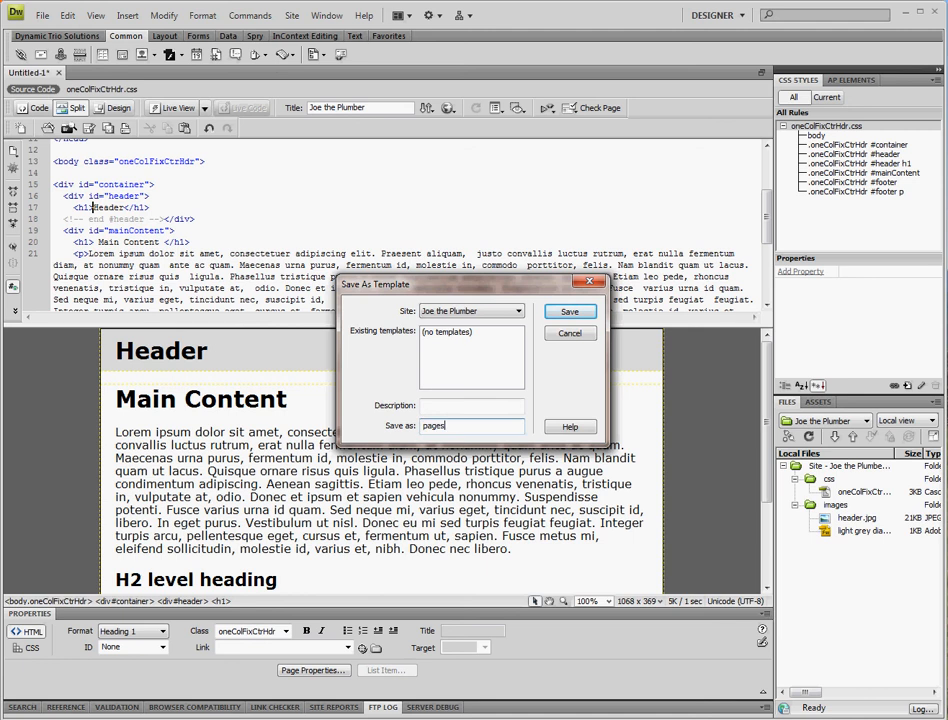
click(568, 312)
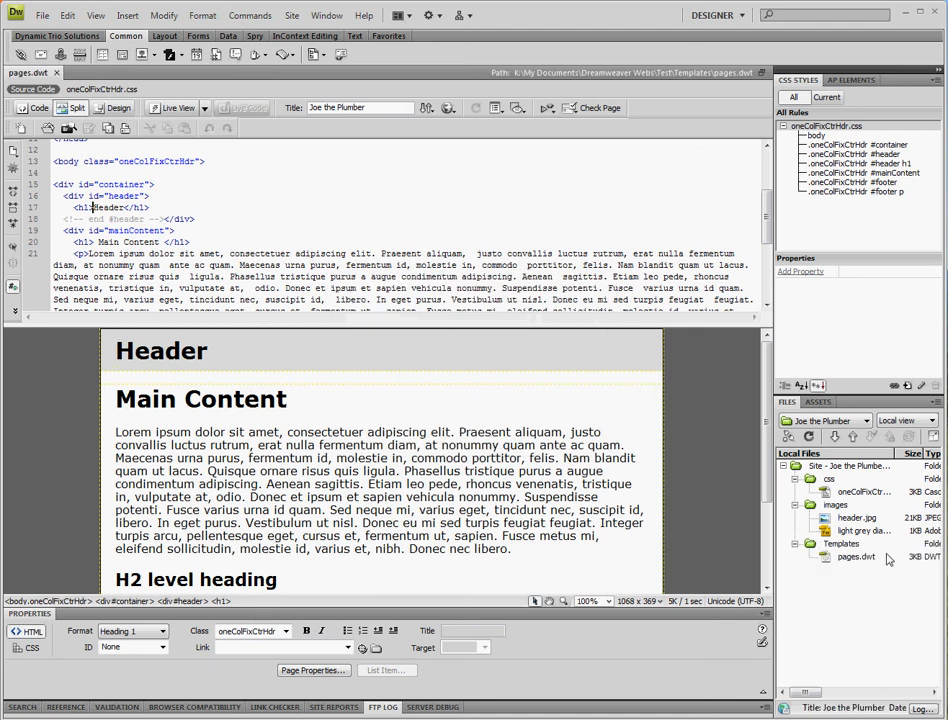
mouse_move(870, 566)
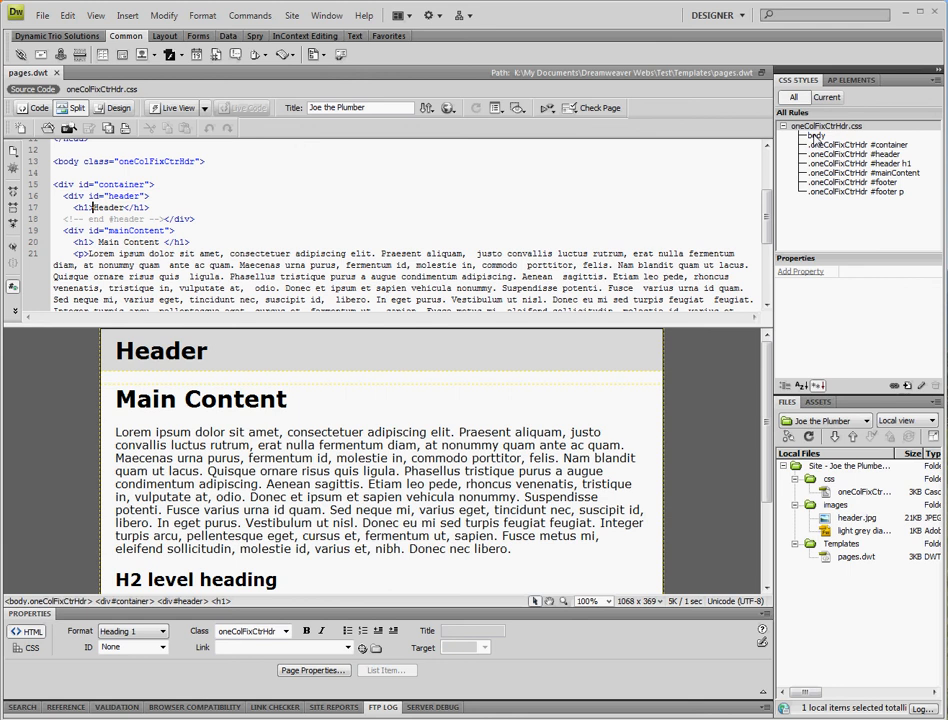
Step: Add a background-image property to the body rule using a file from the images folder
click(816, 136)
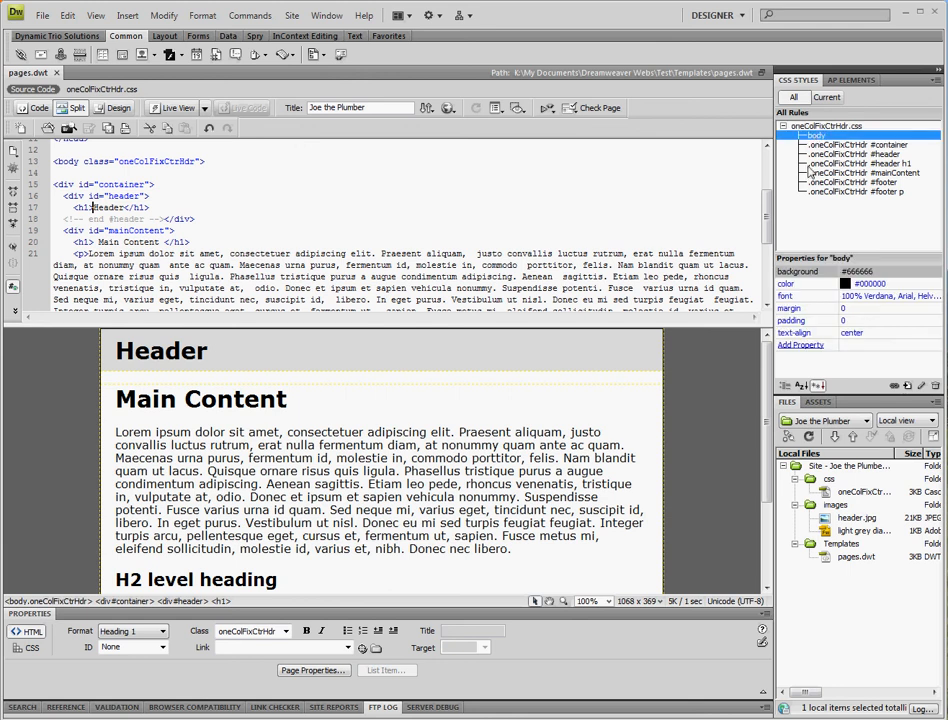
click(800, 344)
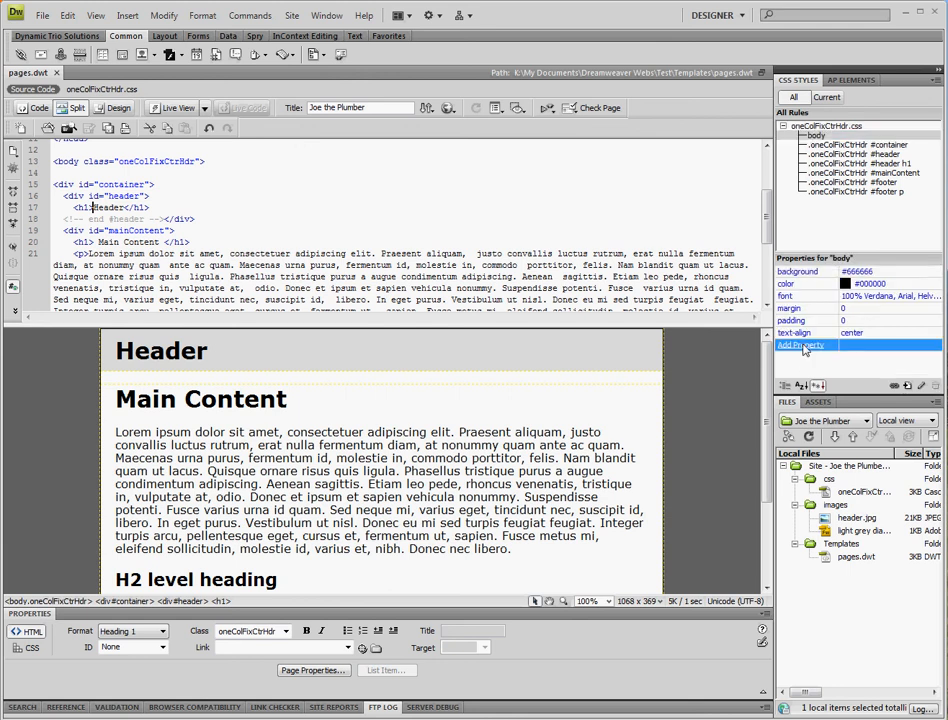
click(808, 344)
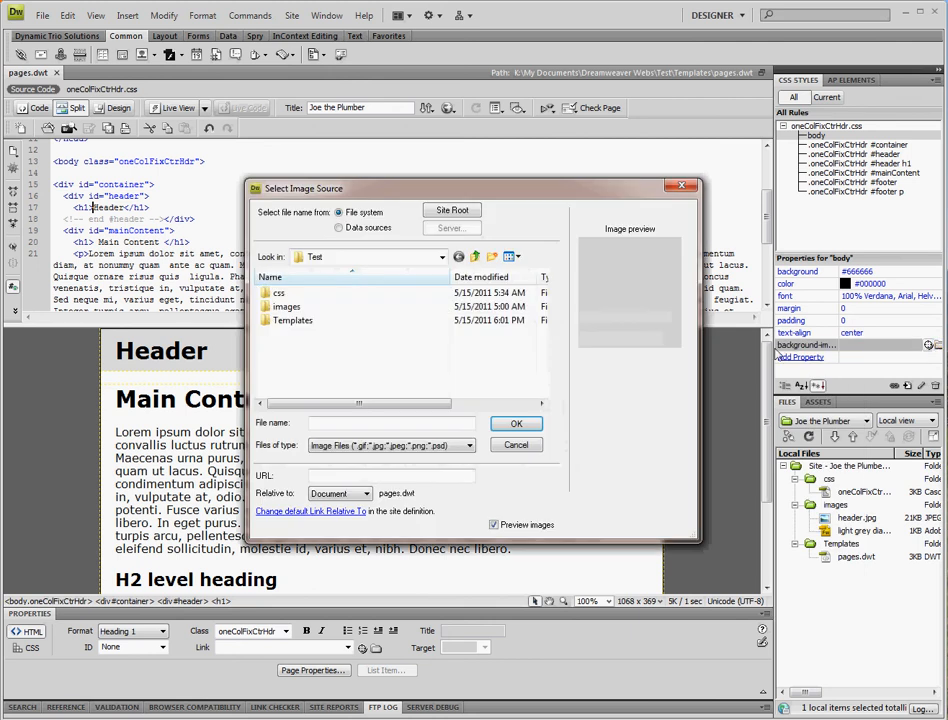
click(516, 424)
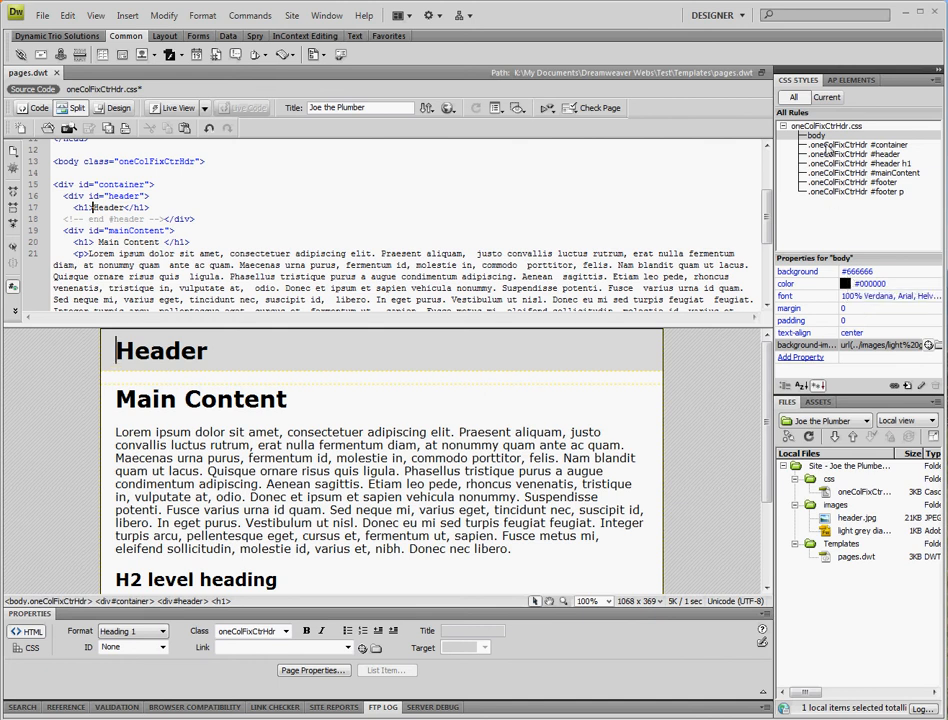
click(856, 144)
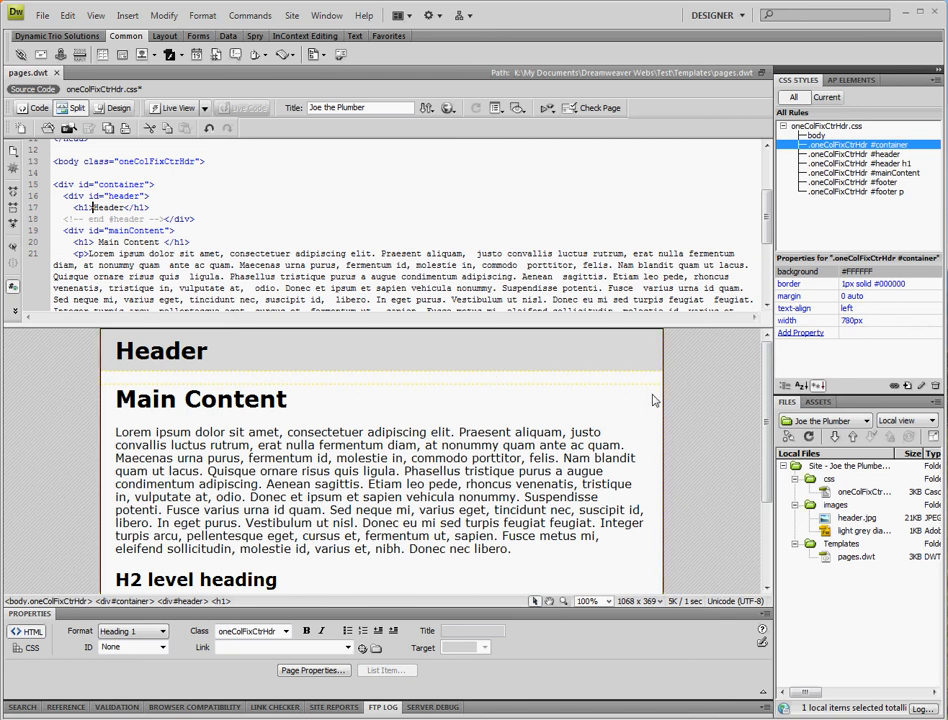
mouse_move(664, 390)
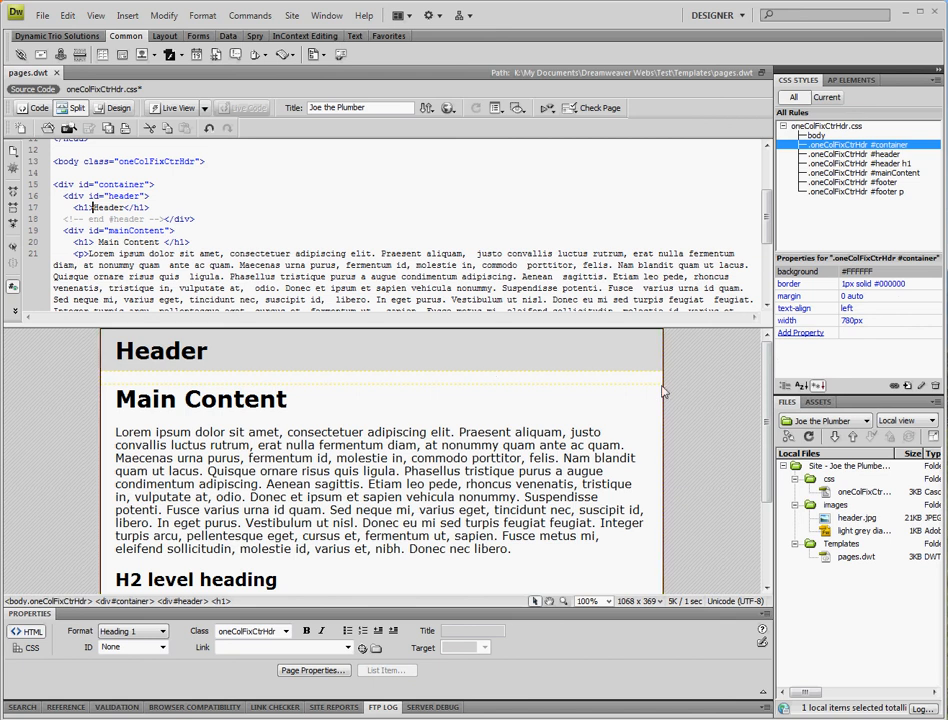
mouse_move(808, 292)
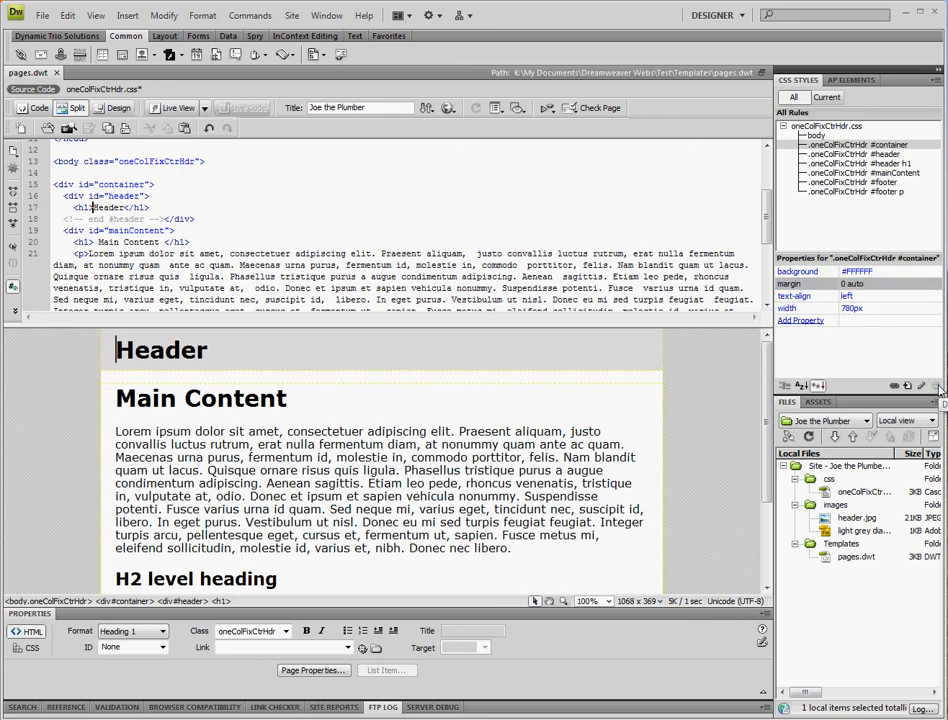
mouse_move(716, 384)
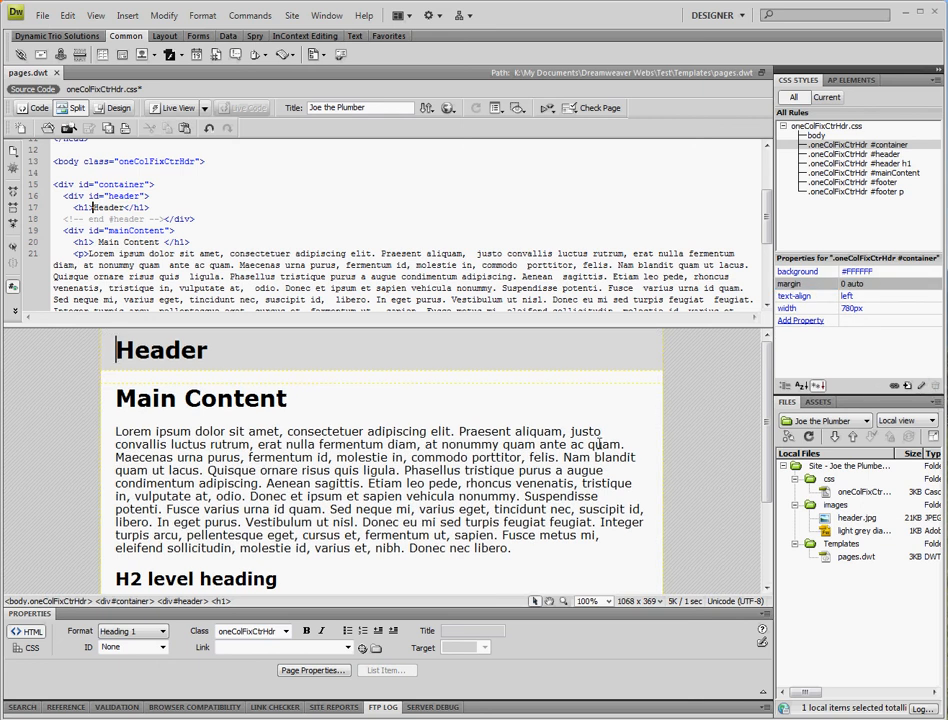
Step: Replace the Header heading with the images/header.jpg Joe the Plumber banner
click(860, 152)
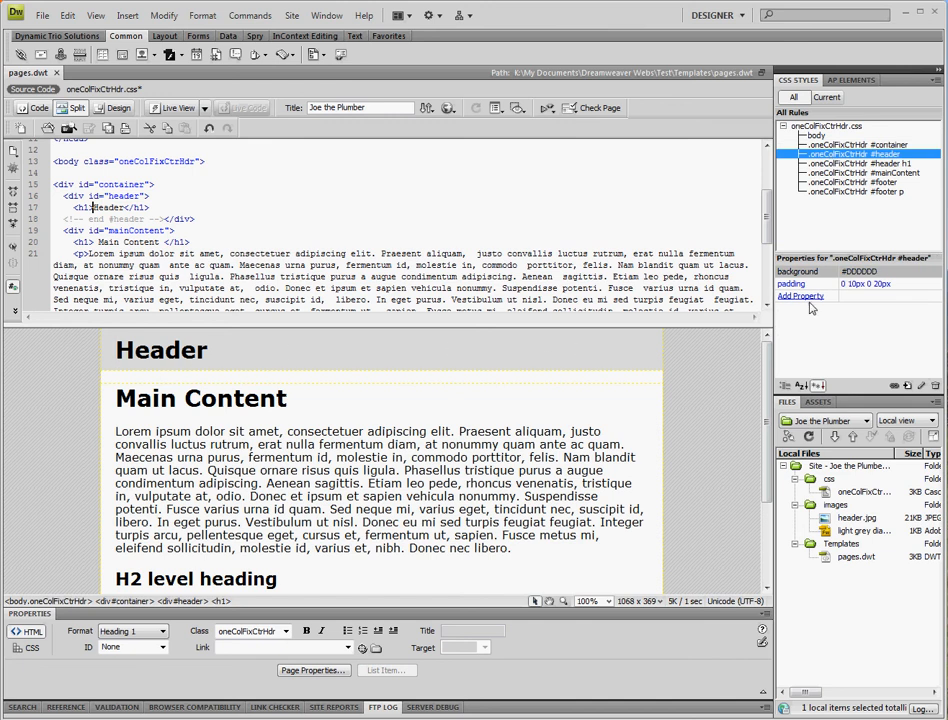
mouse_move(228, 360)
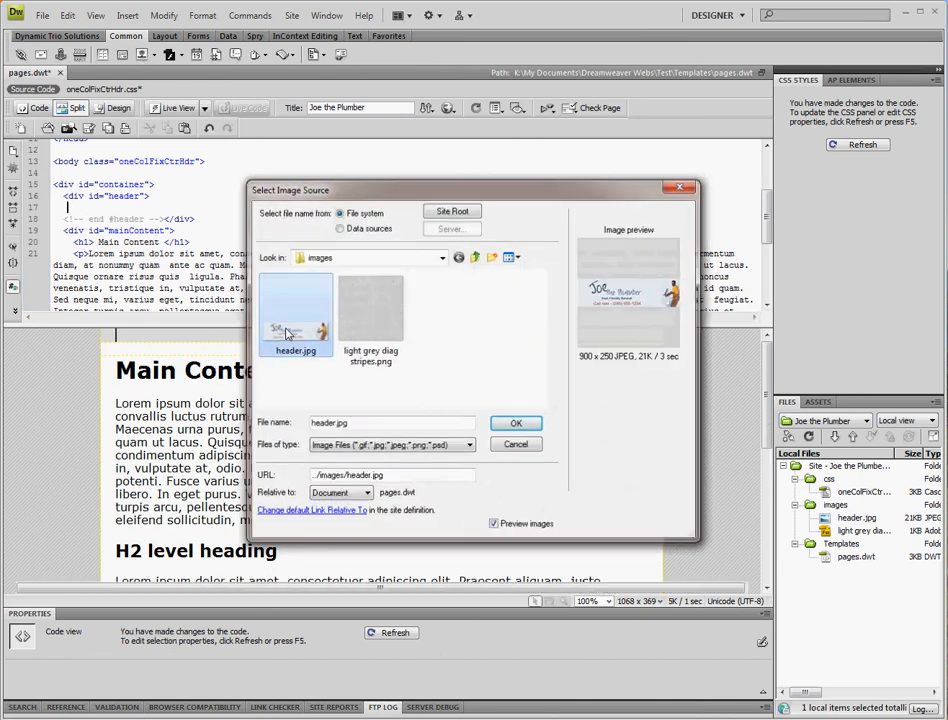
click(516, 422)
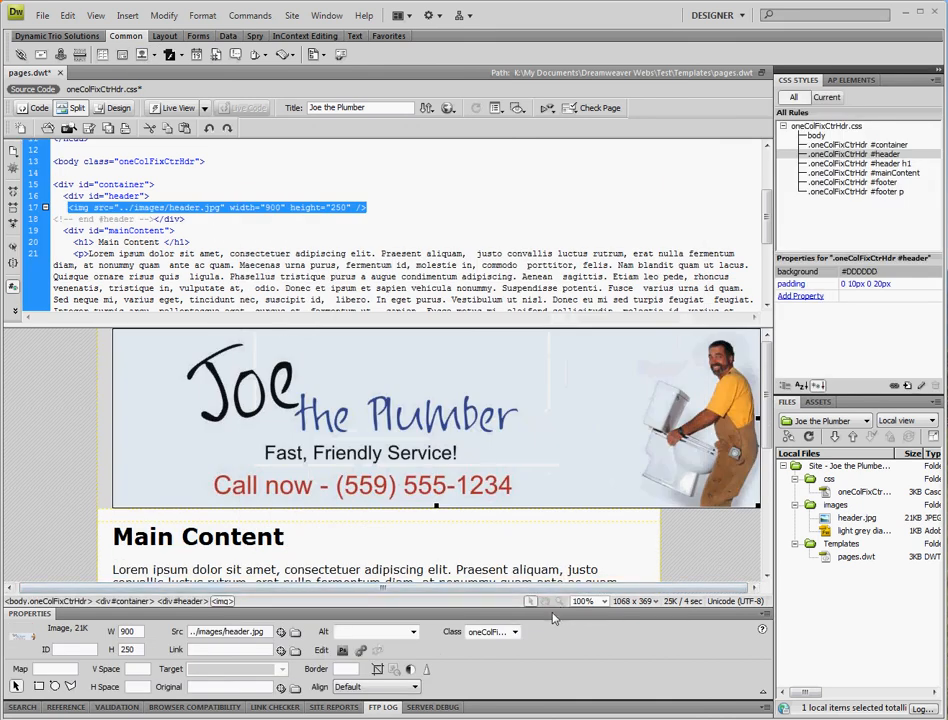
Step: Edit the #header rule's padding value around the banner image in CSS Styles
click(862, 144)
text(900)
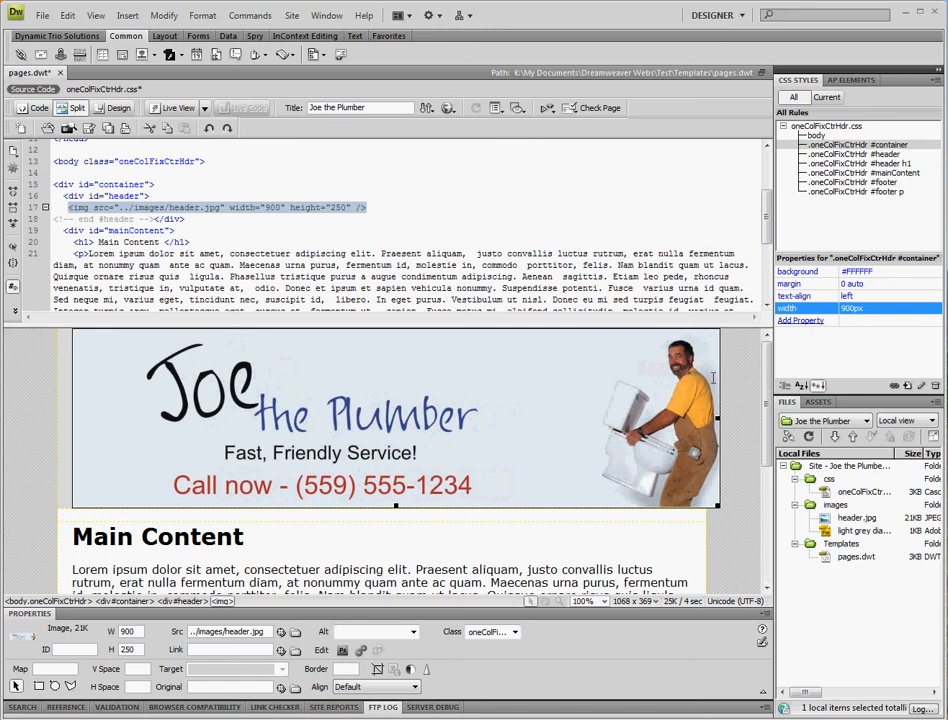
click(860, 152)
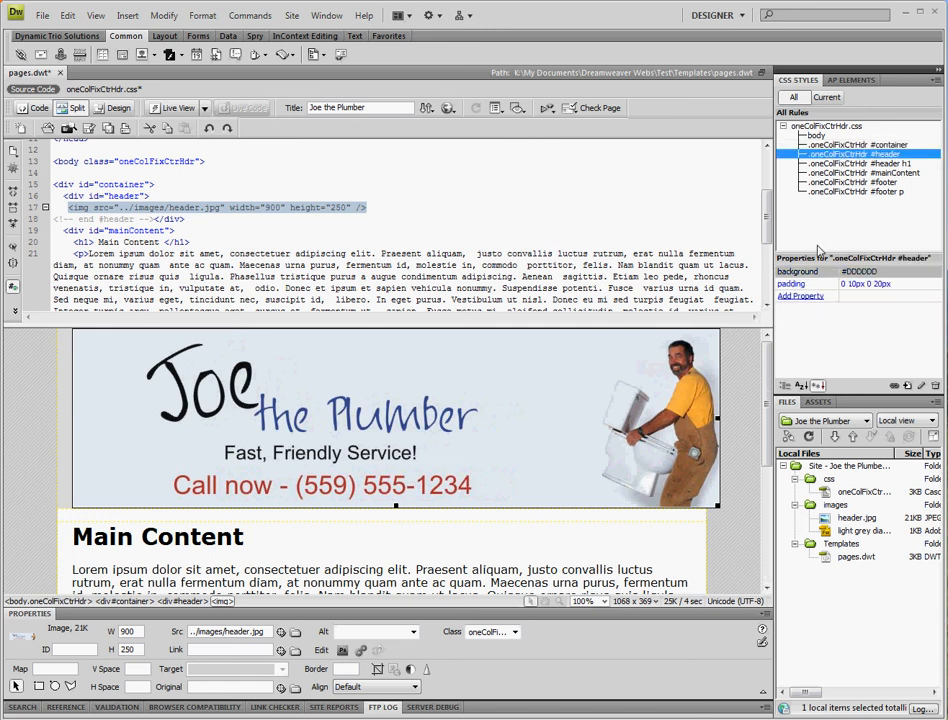
click(792, 284)
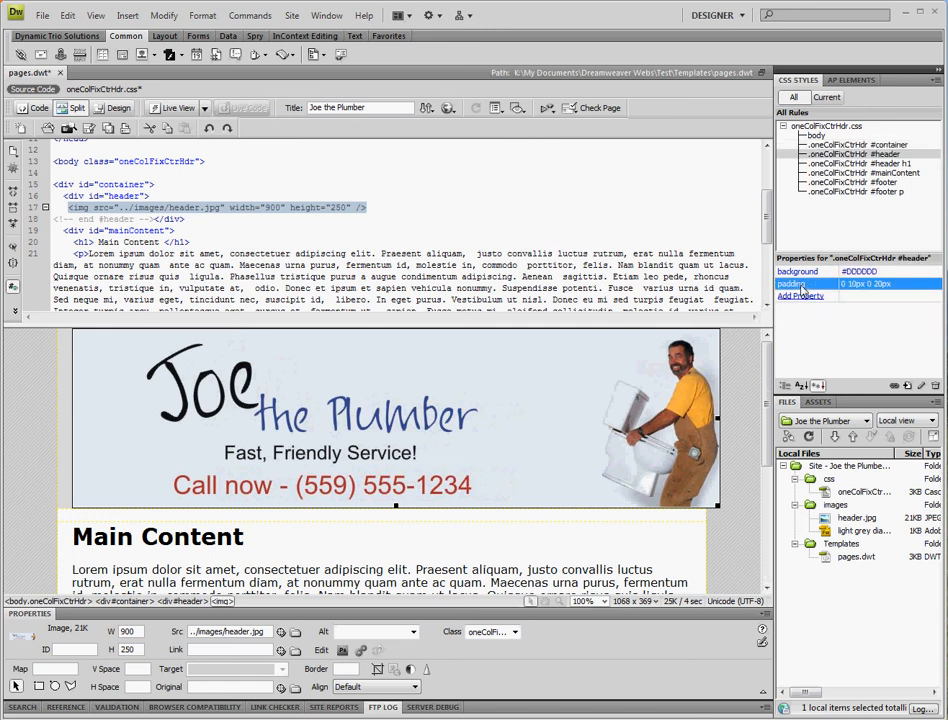
mouse_move(564, 388)
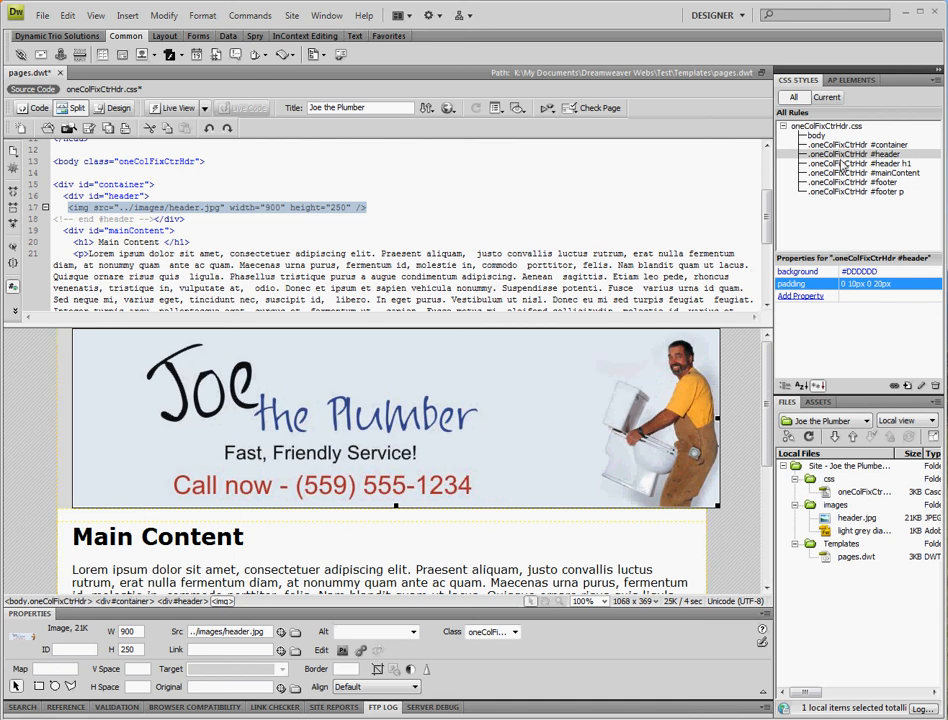
click(864, 284)
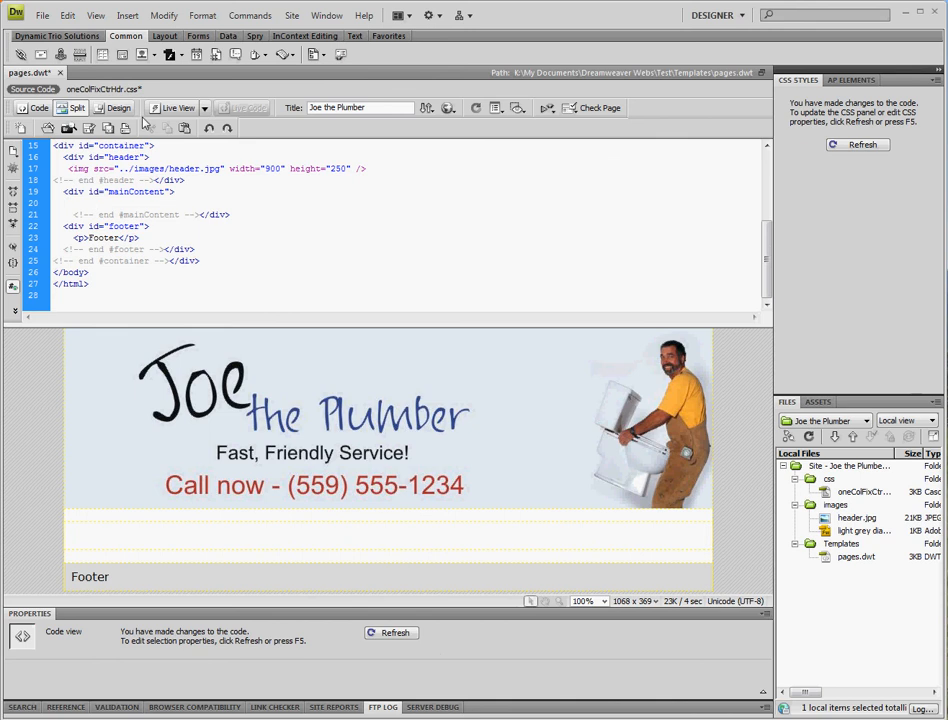
Step: Insert an editable template region named Content inside the emptied mainContent div
click(128, 16)
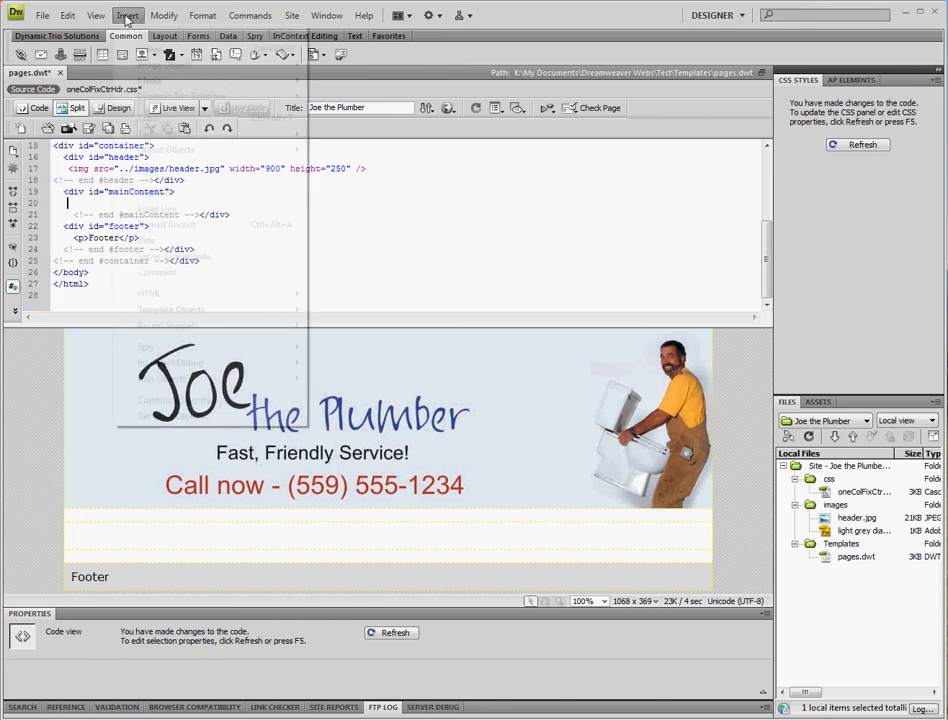
click(128, 14)
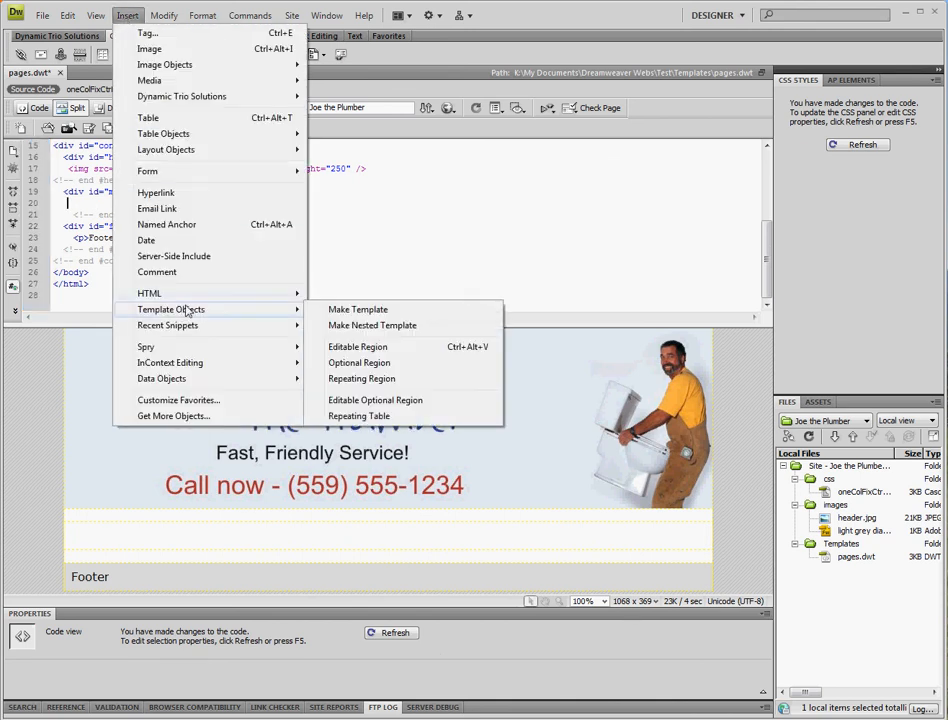
click(356, 346)
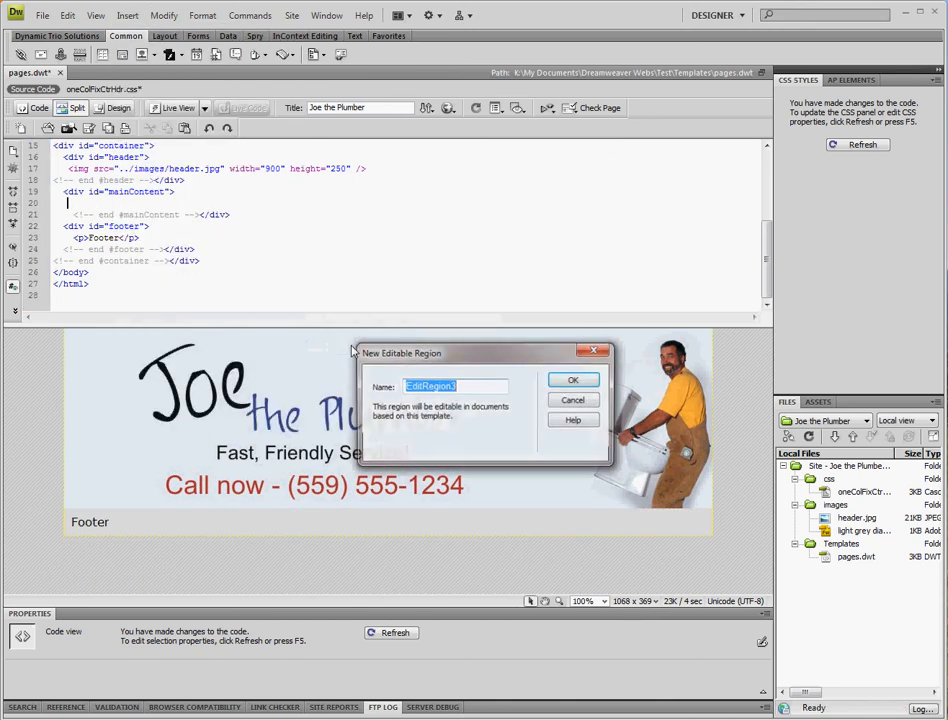
text(Con)
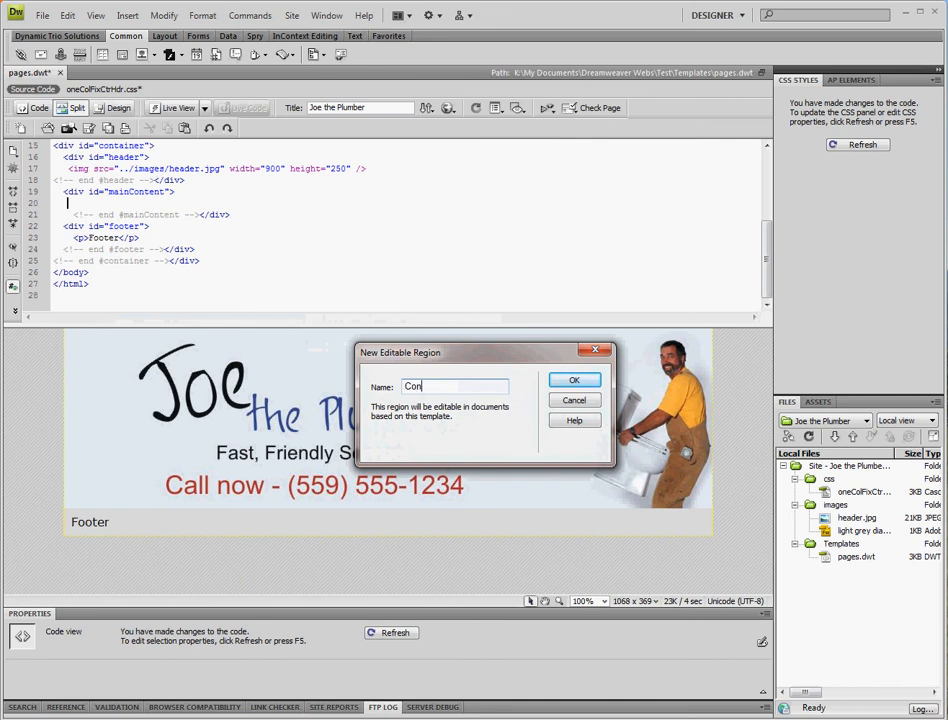
click(574, 380)
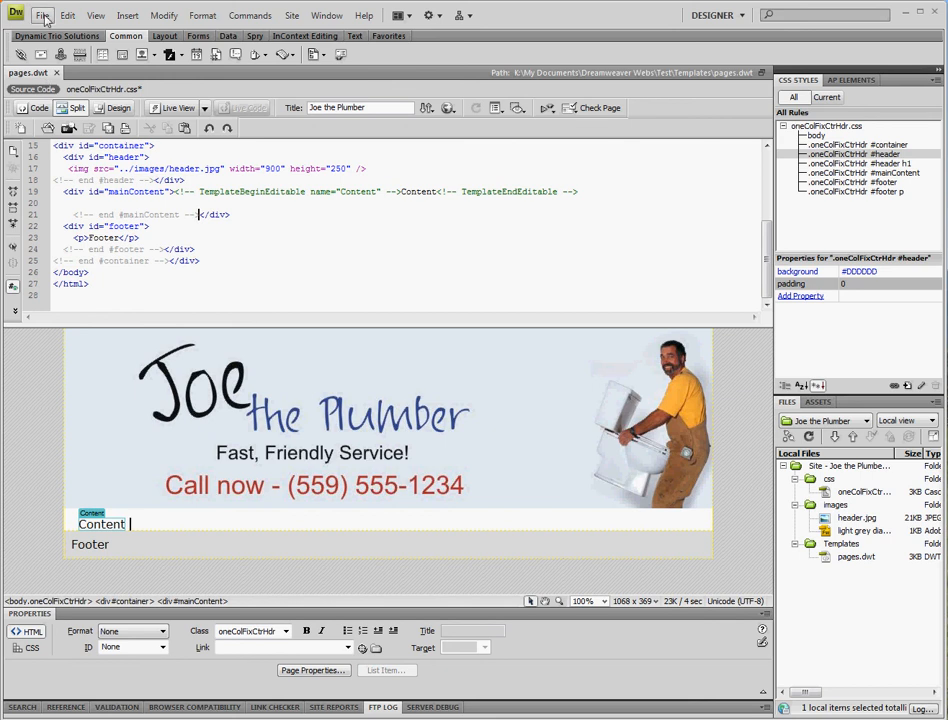
Step: Start a Page from Template using site Joe the Plumber, template pages, with update-on-change toggled
click(42, 16)
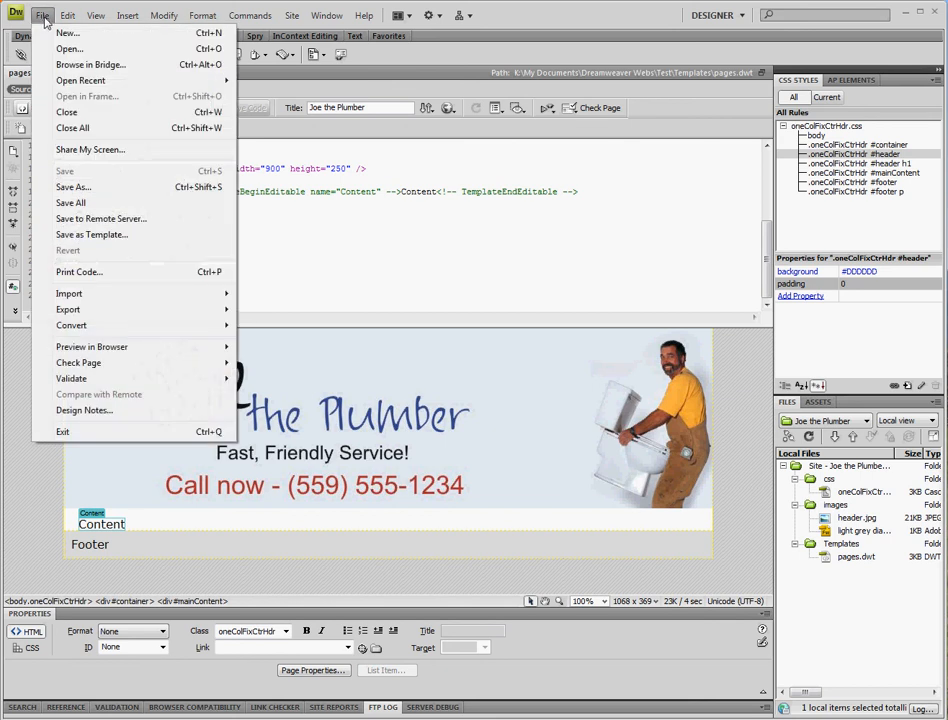
click(68, 32)
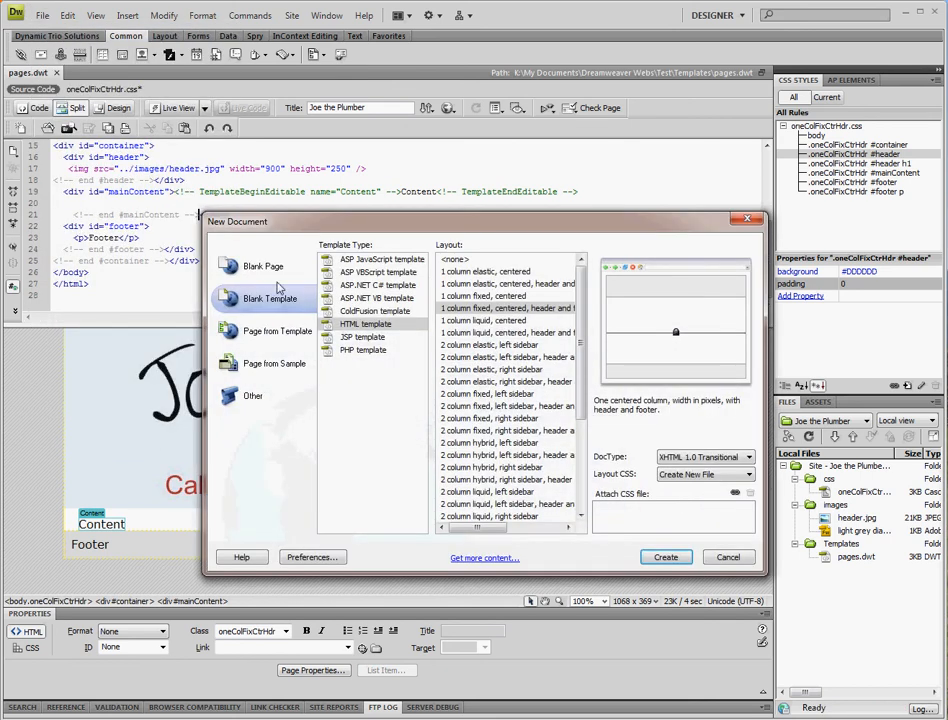
click(276, 332)
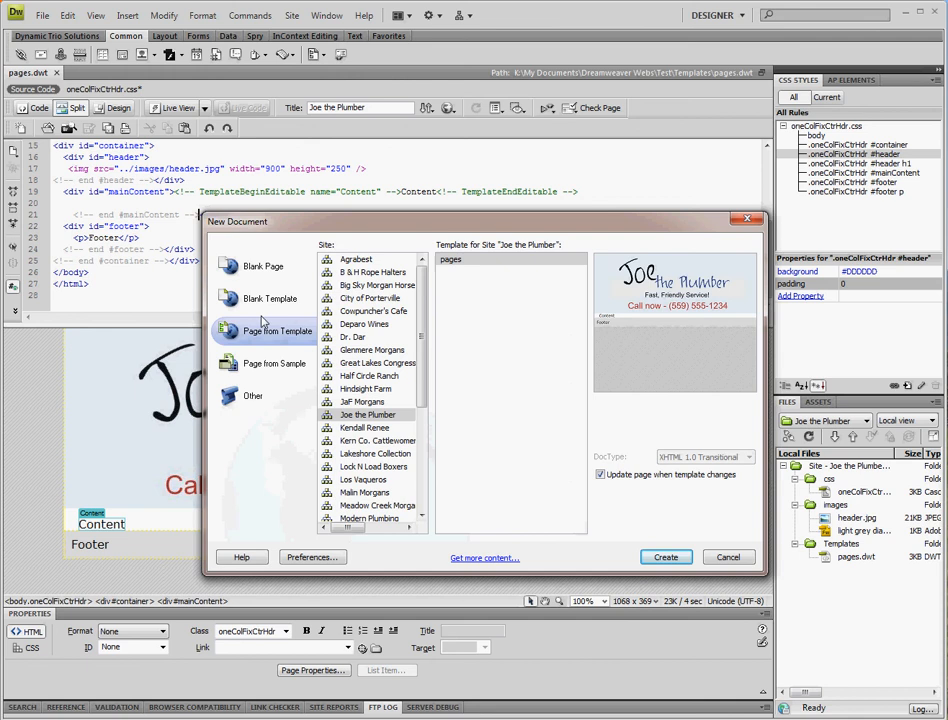
click(368, 414)
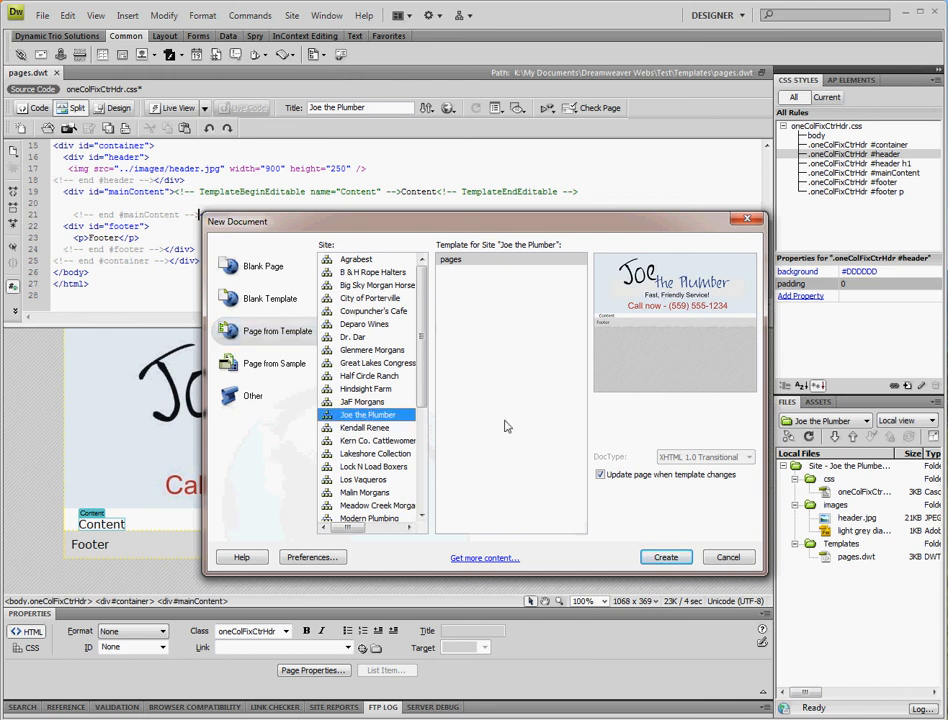
click(450, 260)
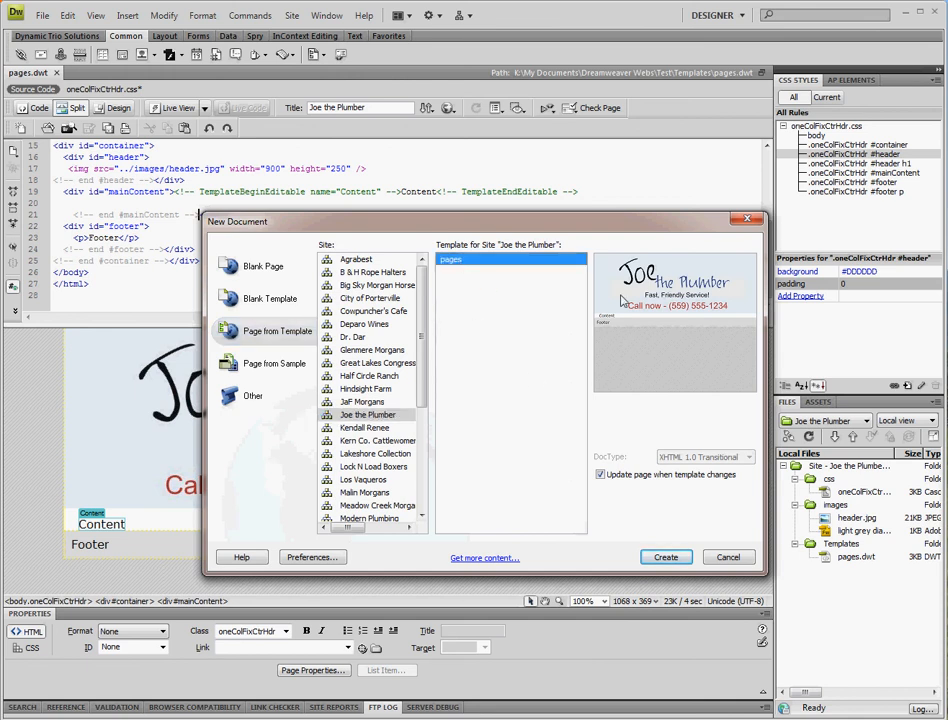
mouse_move(540, 340)
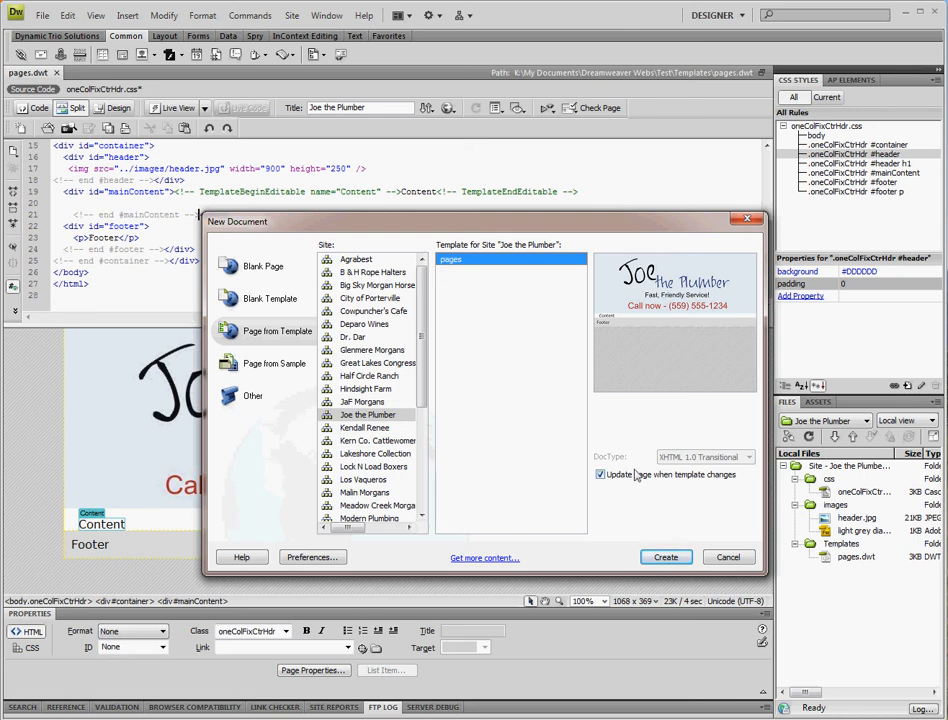
click(664, 556)
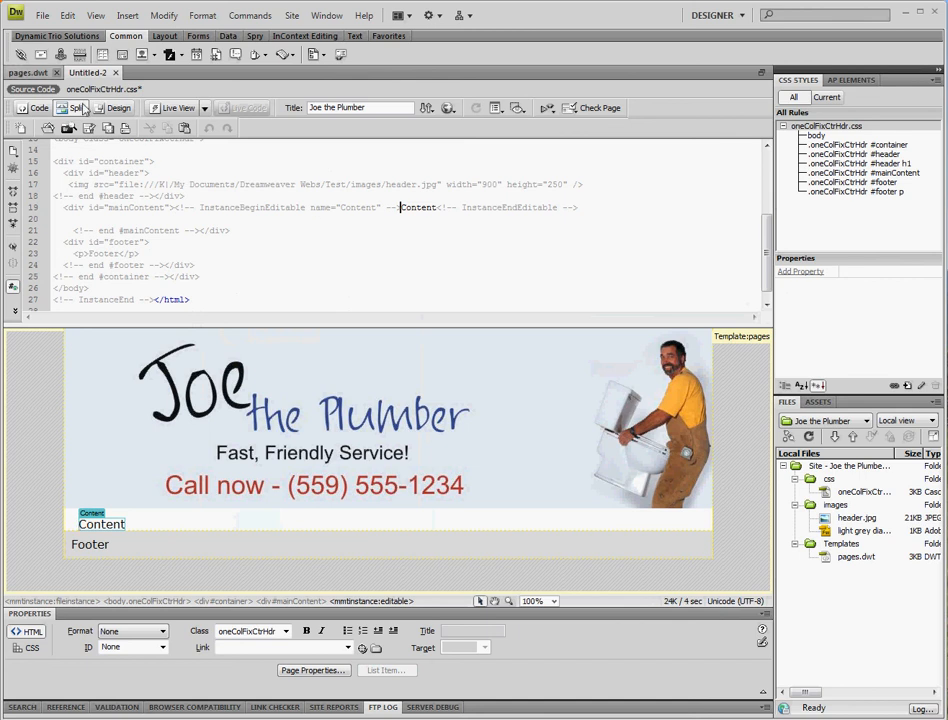
Step: Save the template-based page as index.html in the site's root folder
click(42, 16)
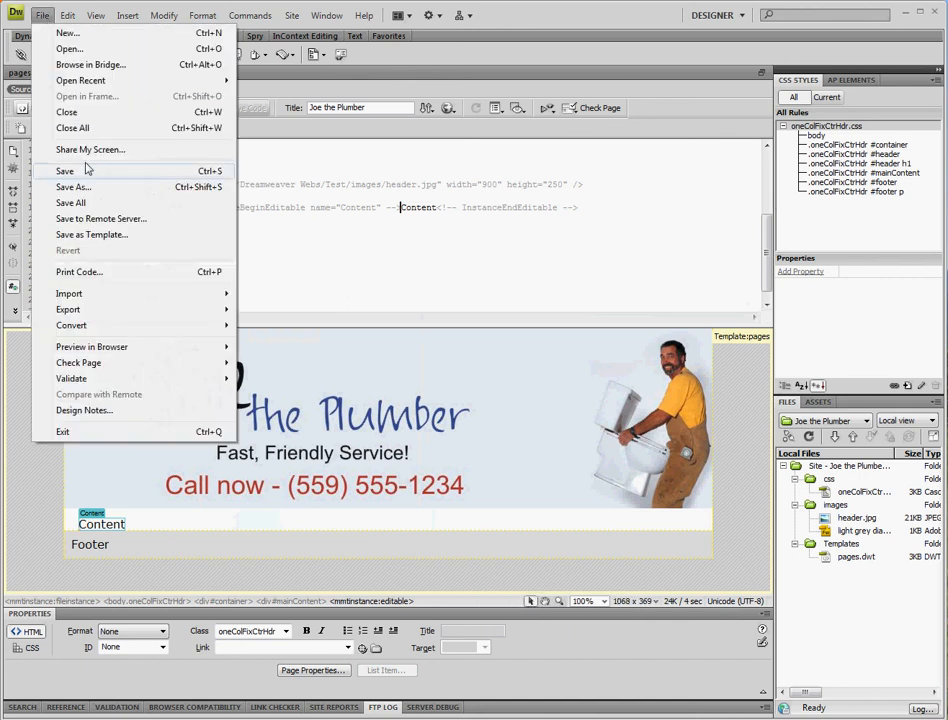
click(72, 188)
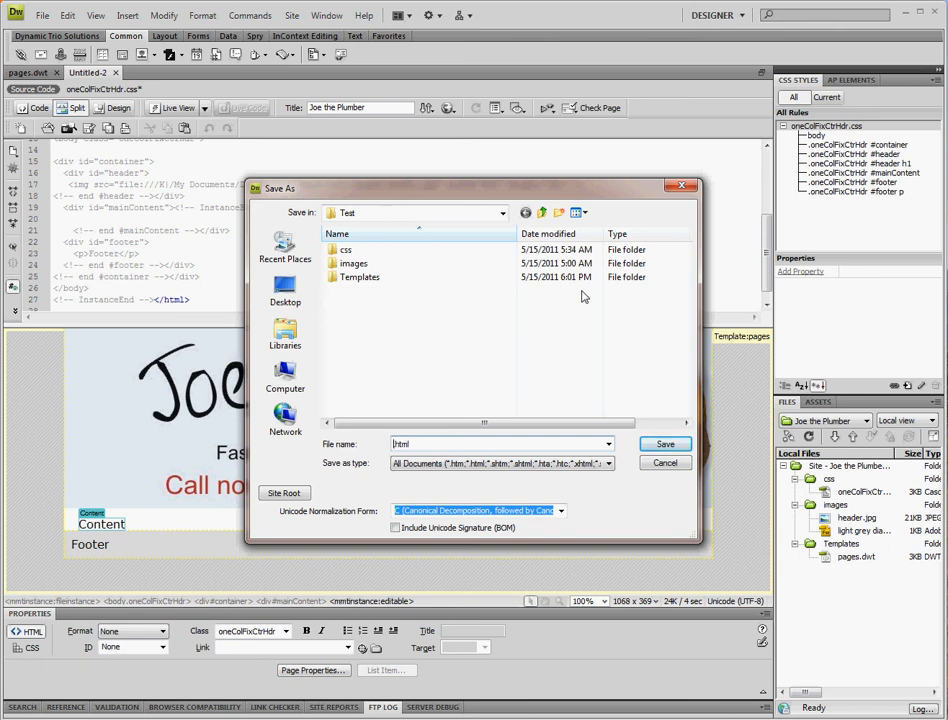
click(664, 444)
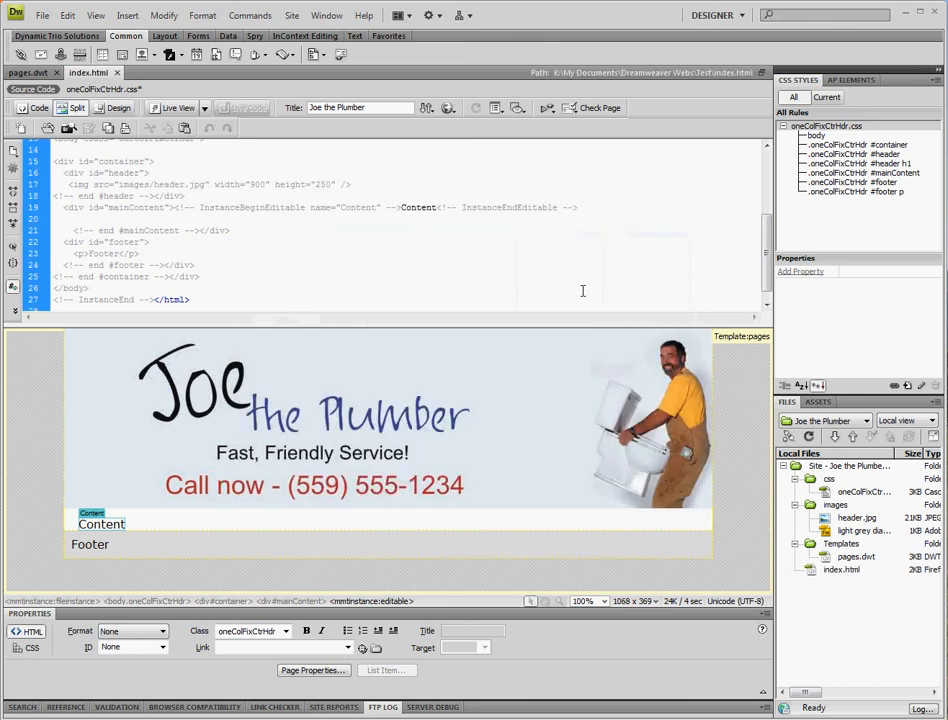
mouse_move(598, 108)
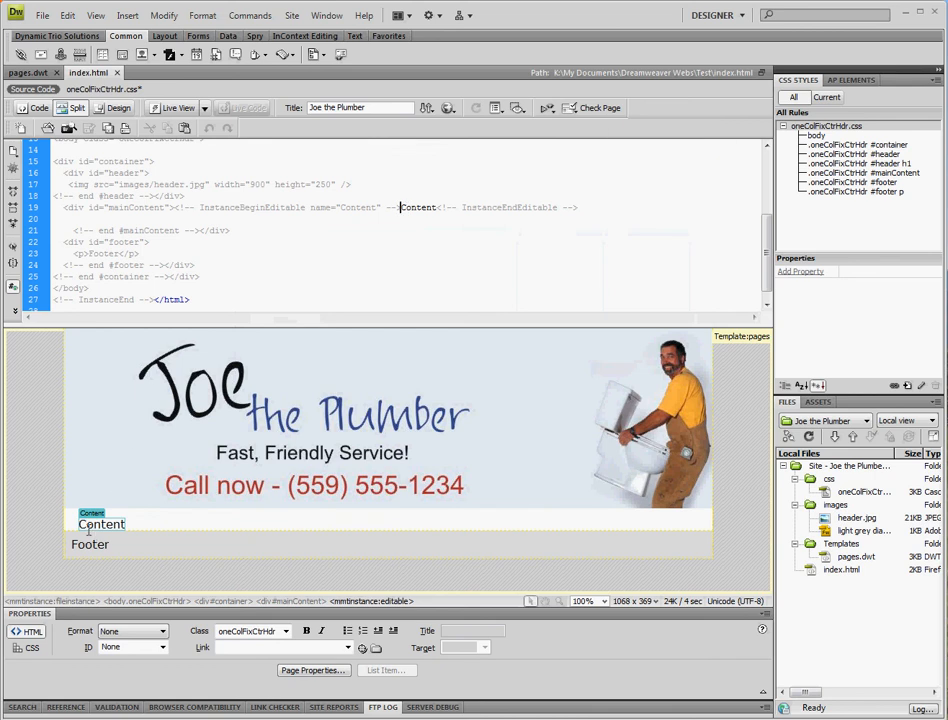
mouse_move(210, 412)
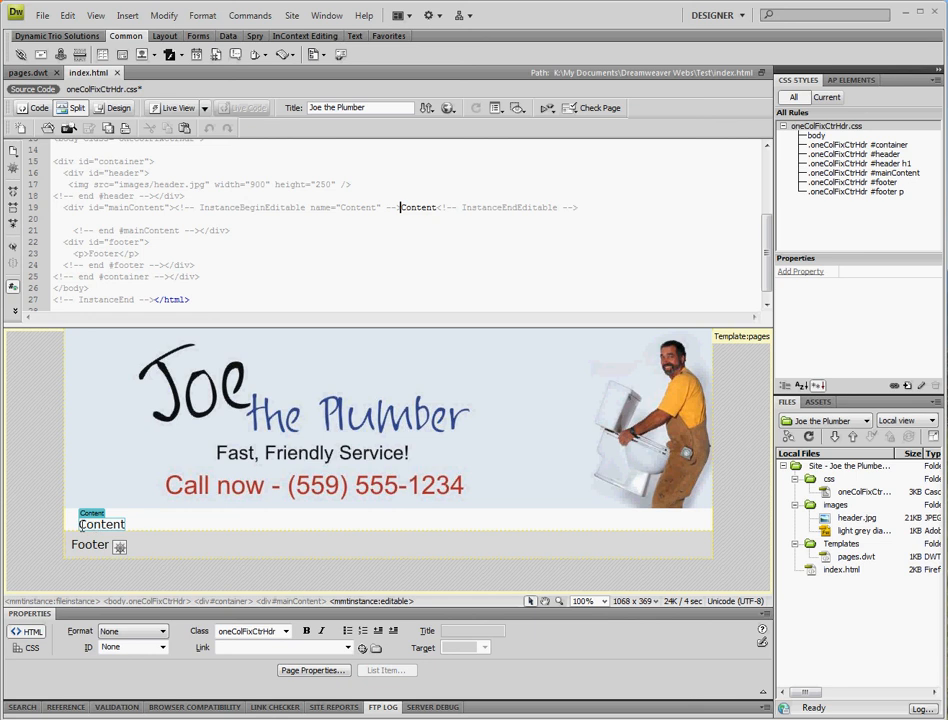
mouse_move(118, 528)
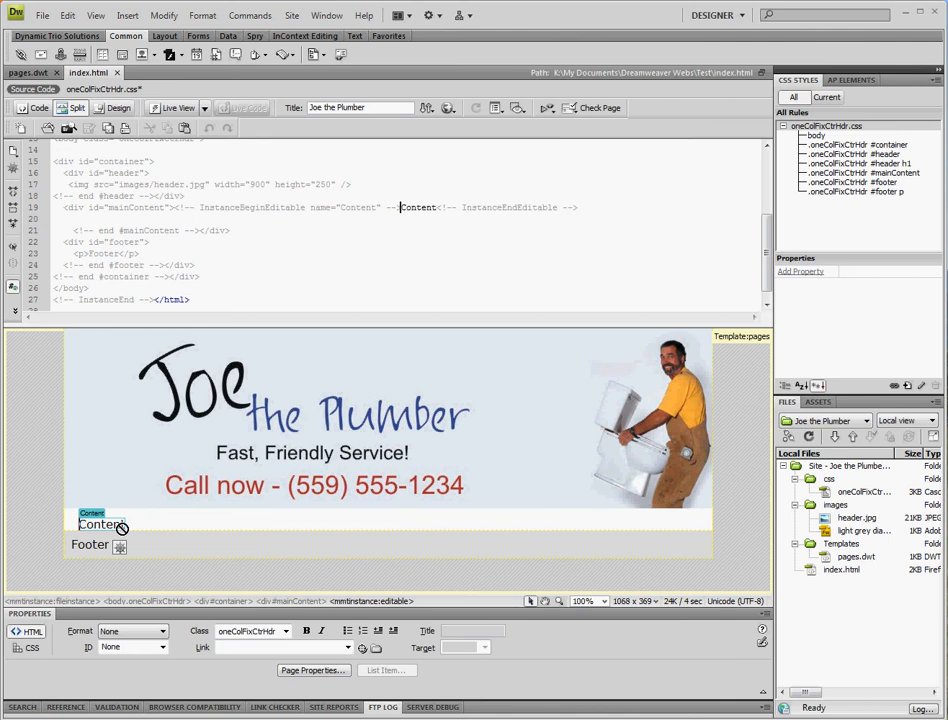
Step: Replace the Content placeholder in index.html with 'Welcome to our Website!' and try editing the locked footer
double_click(100, 524)
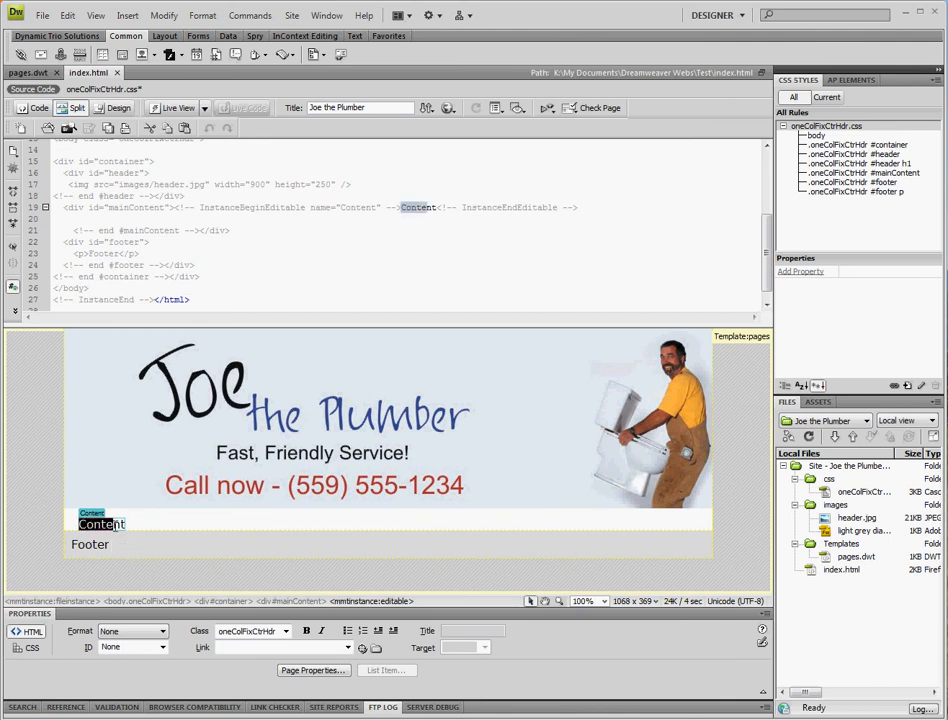
text(Wel)
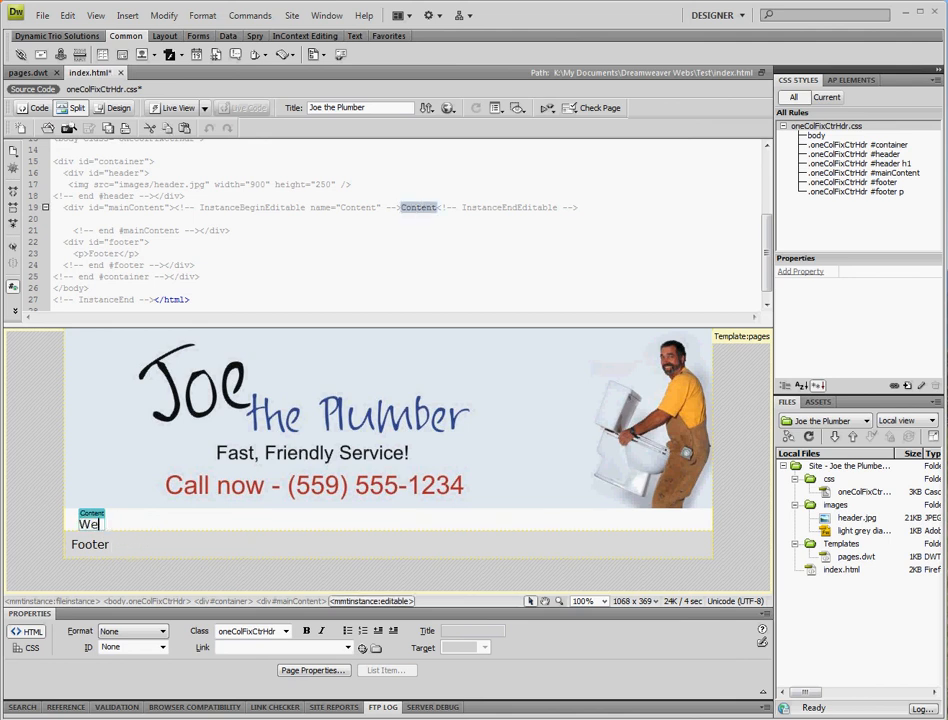
text(come to our Website!)
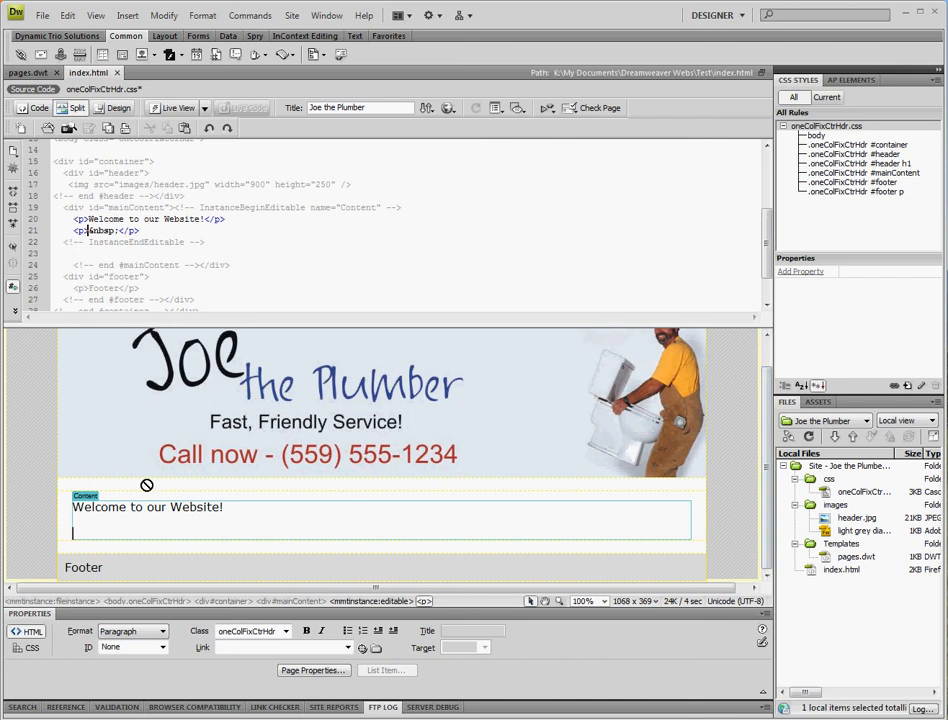
mouse_move(332, 568)
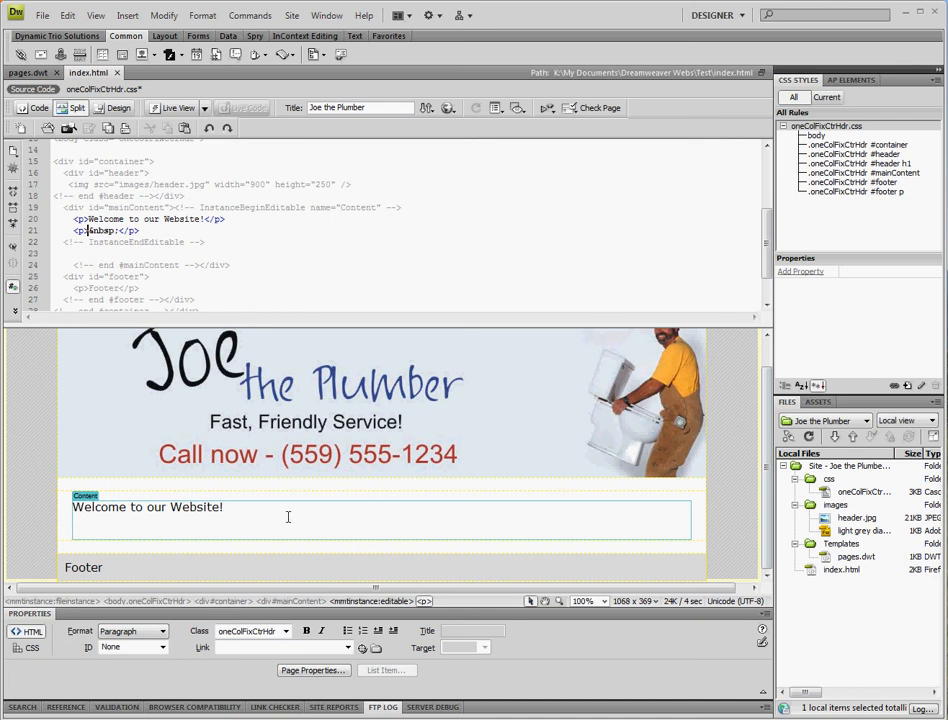
mouse_move(298, 520)
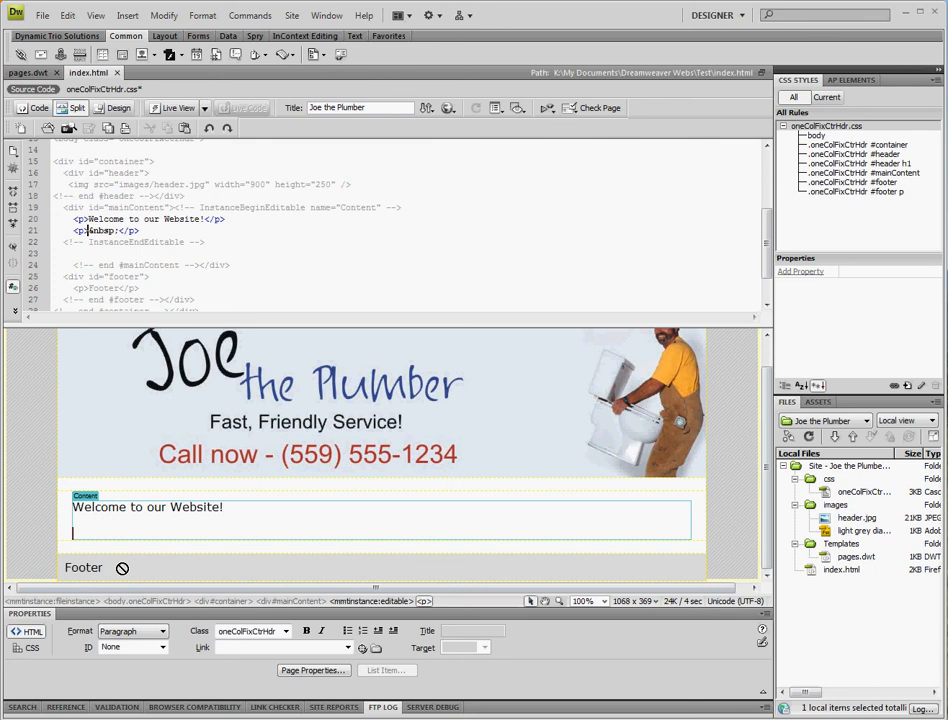
click(28, 72)
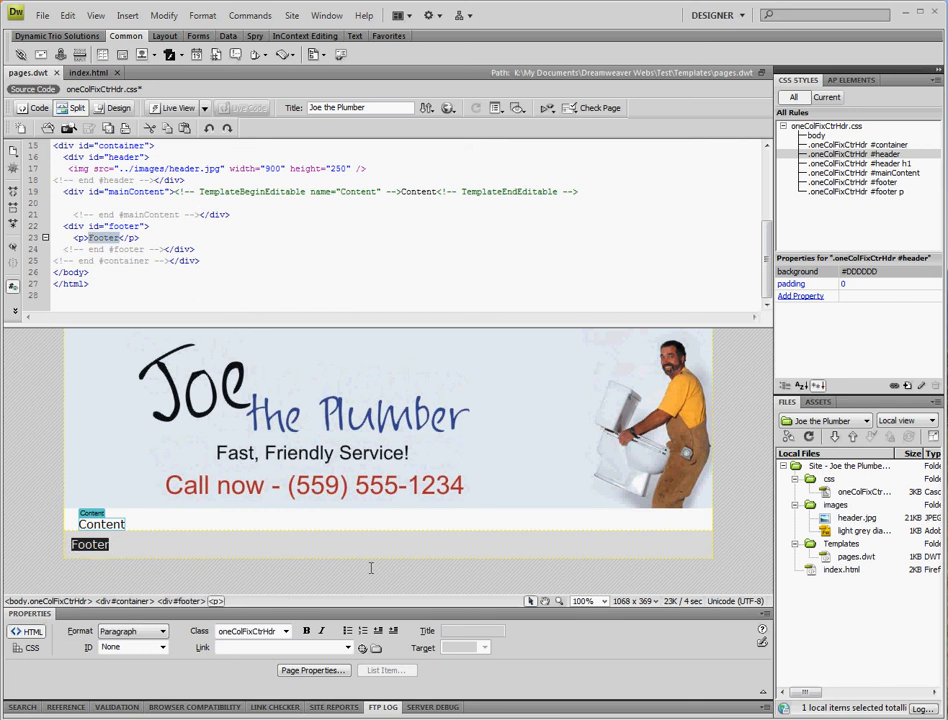
Step: Rewrite the pages.dwt footer as 'Copyright © 2011 Joe the Plumber' using the © special character
text(Coyright)
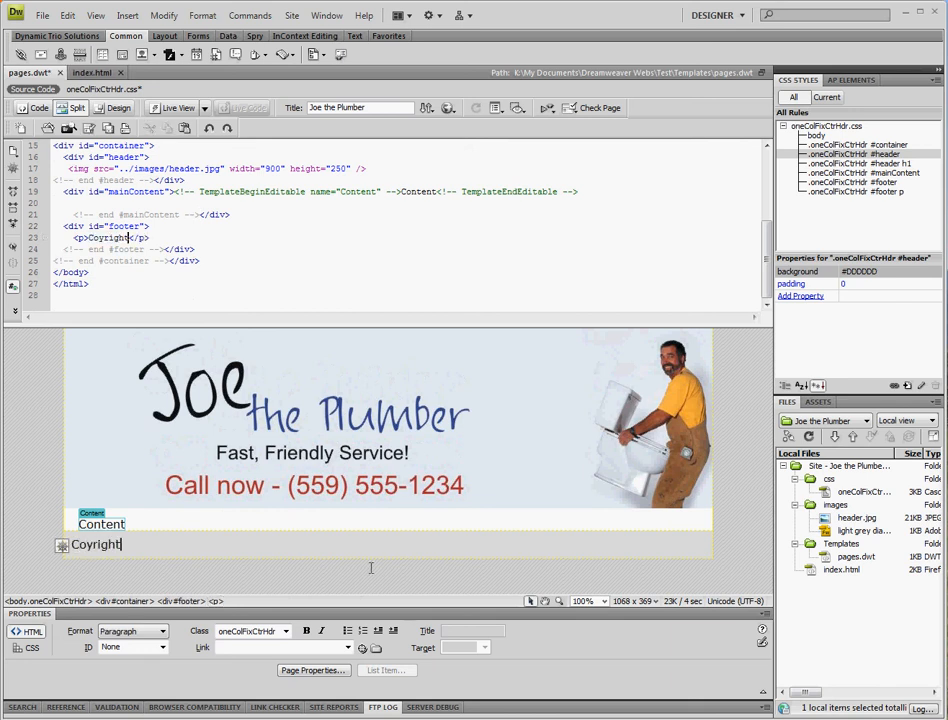
text(p)
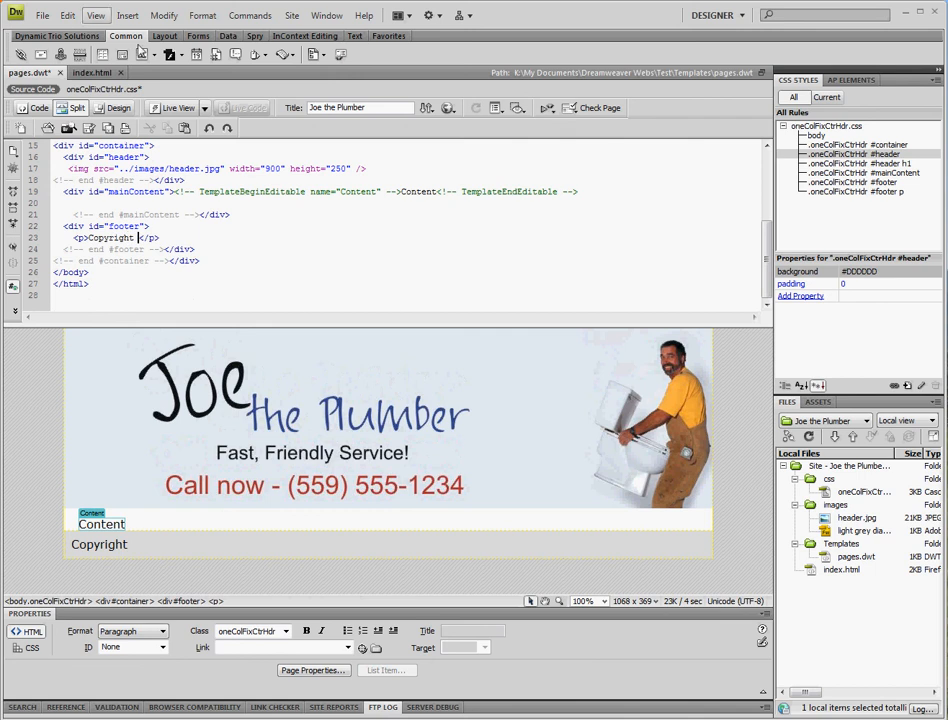
click(128, 16)
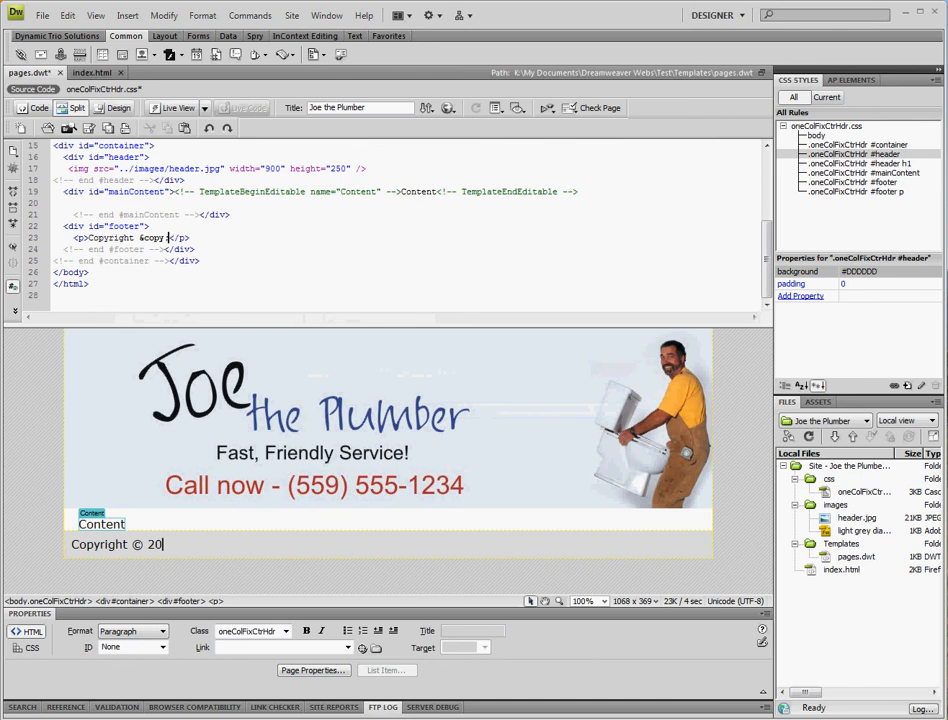
text(11 Joe th)
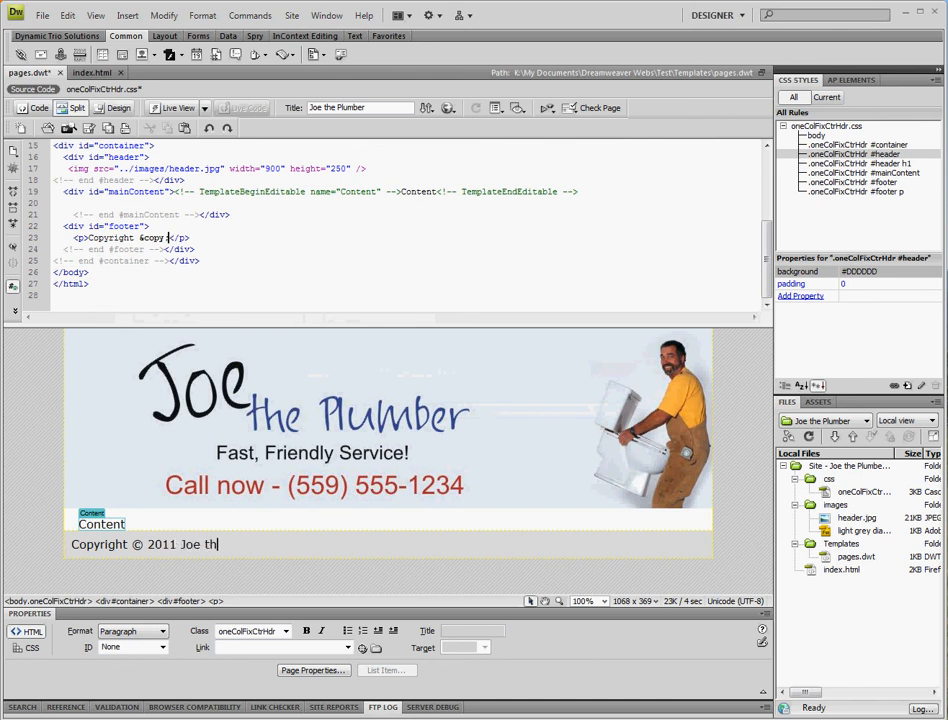
text(e Plumber)
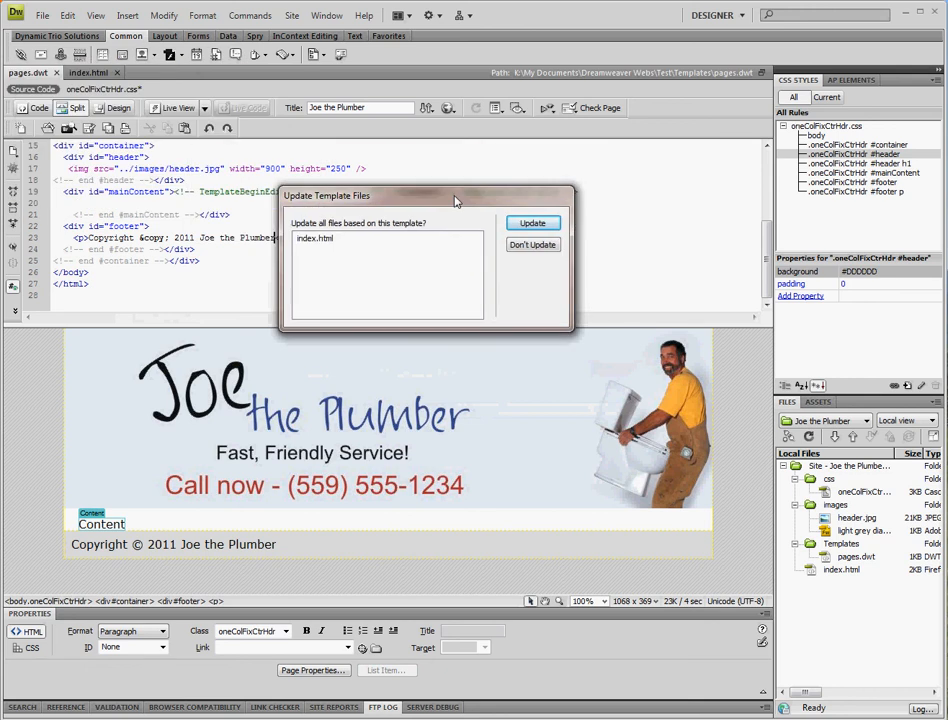
mouse_move(322, 254)
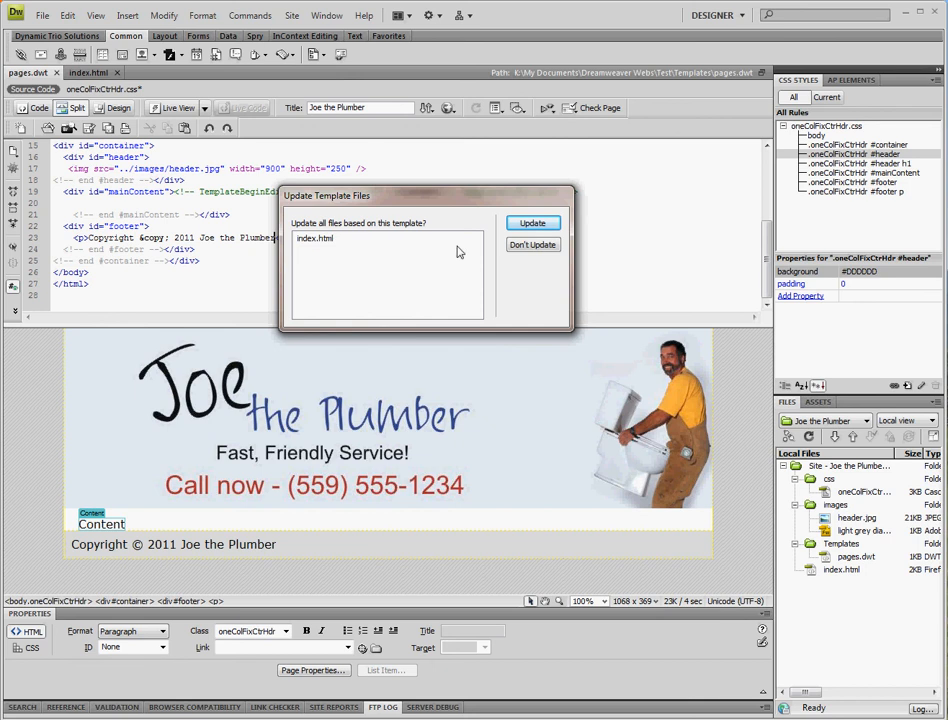
Step: Update index.html from the saved template and close the Update Pages report
click(532, 222)
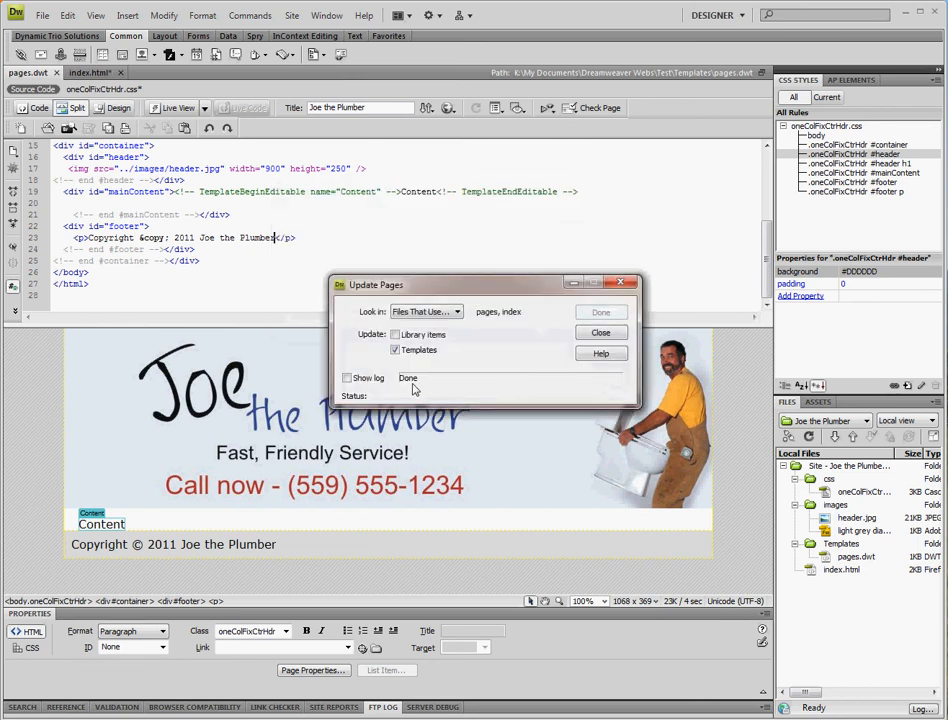
click(600, 332)
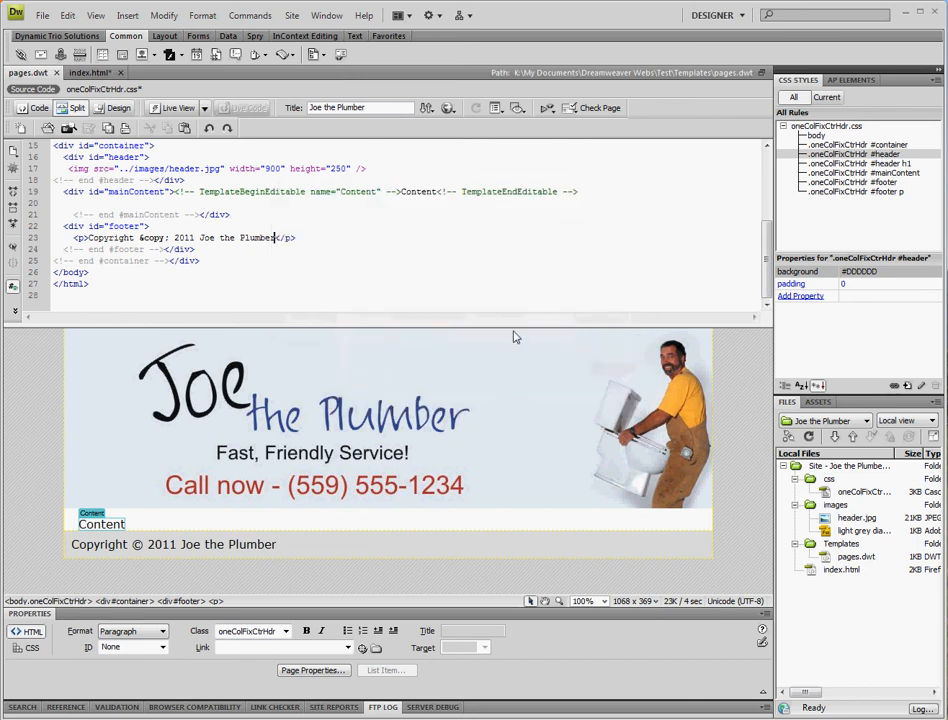